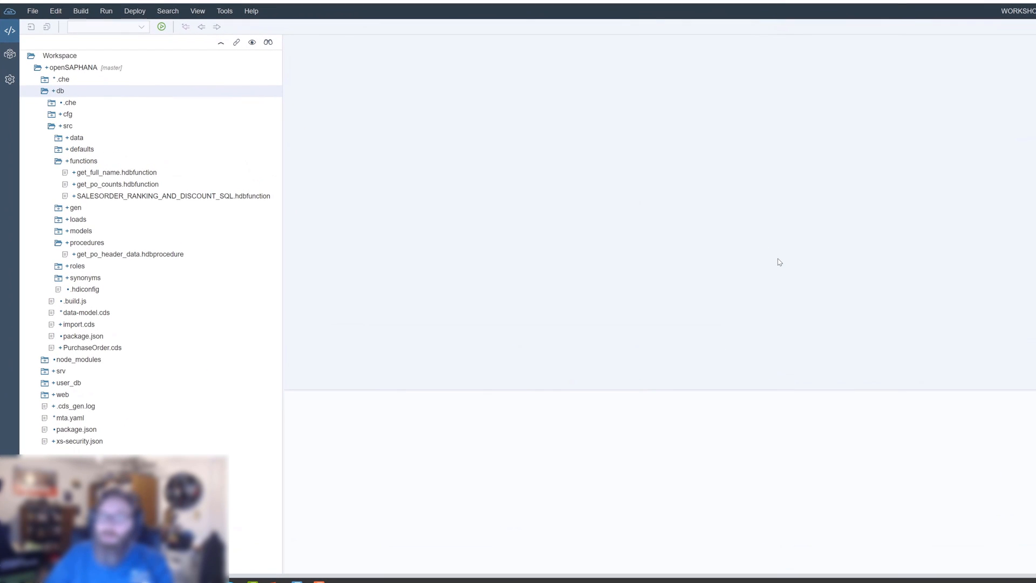
mouse_move(779, 229)
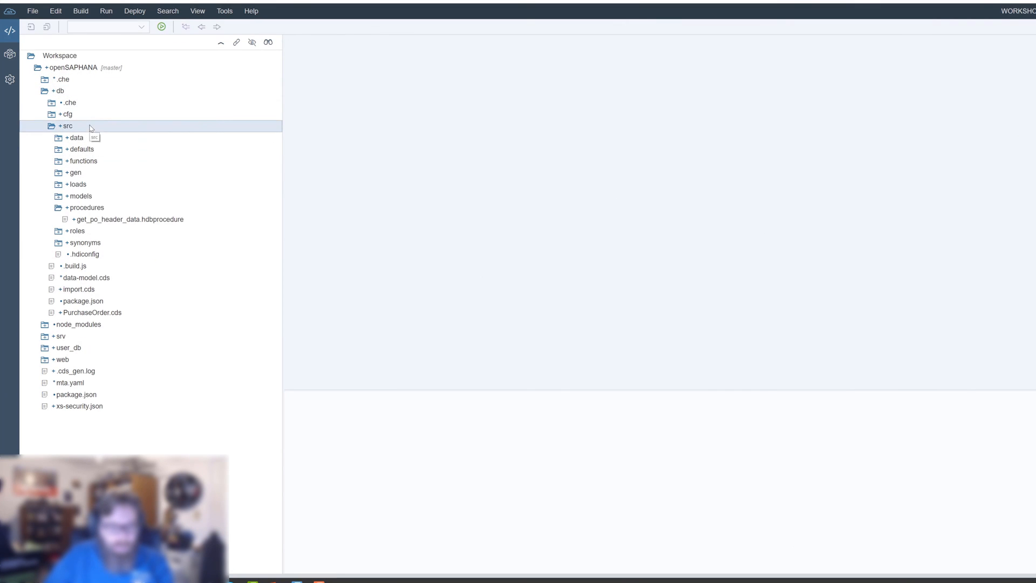
Step: Create a new folder named 'libraries' under the db module's src folder
right_click(66, 126)
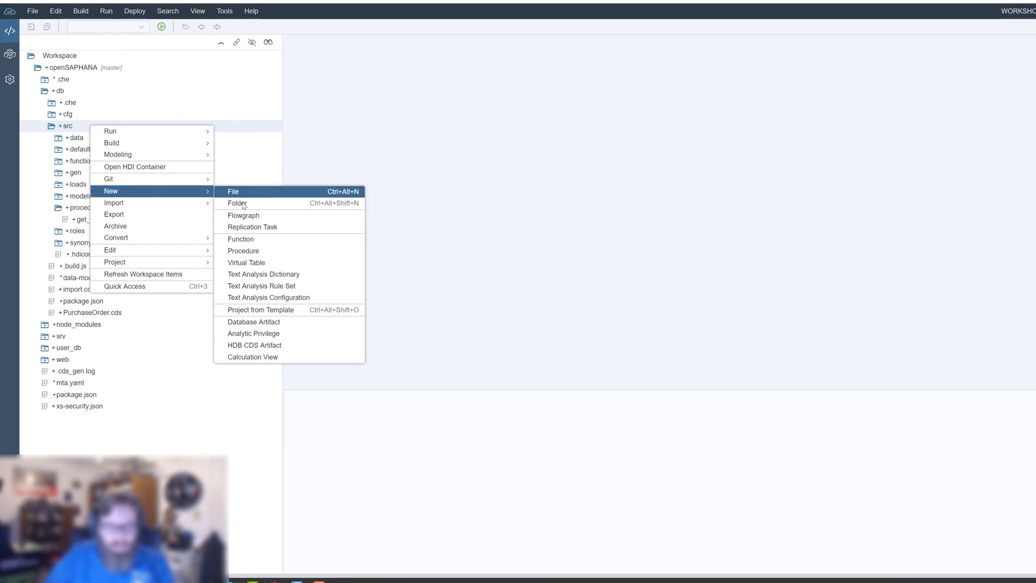
click(237, 203)
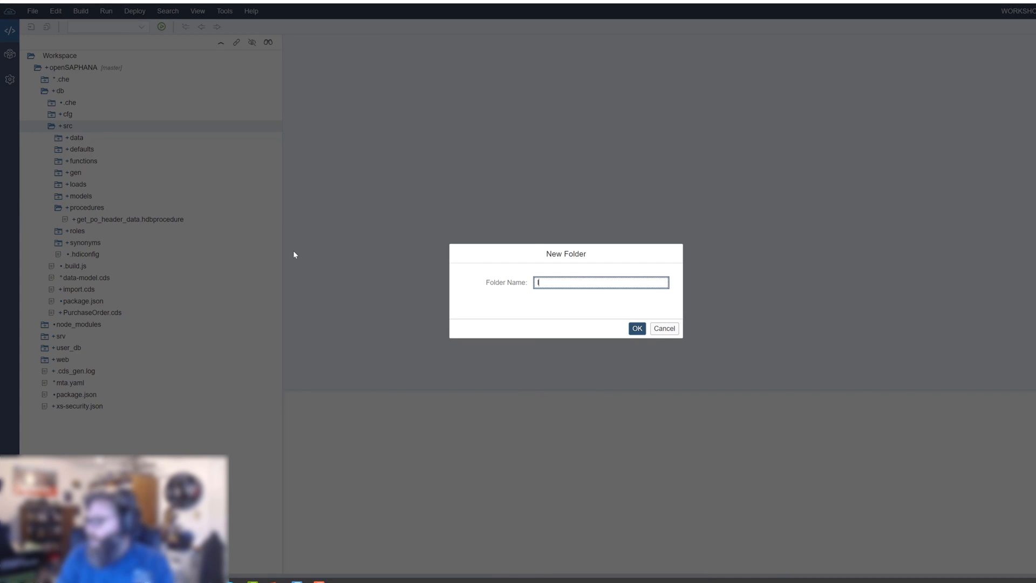
text(libraries)
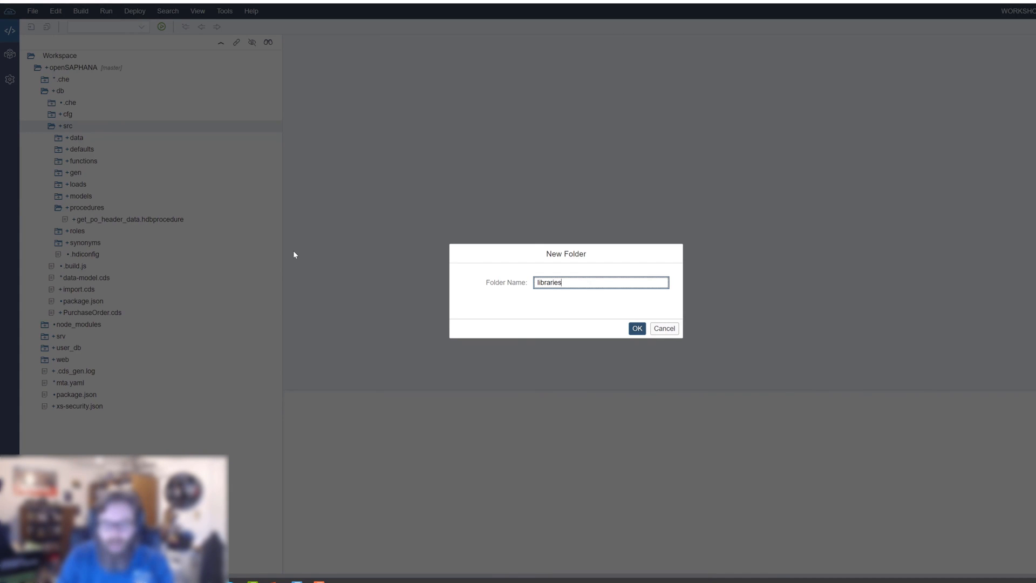
click(636, 328)
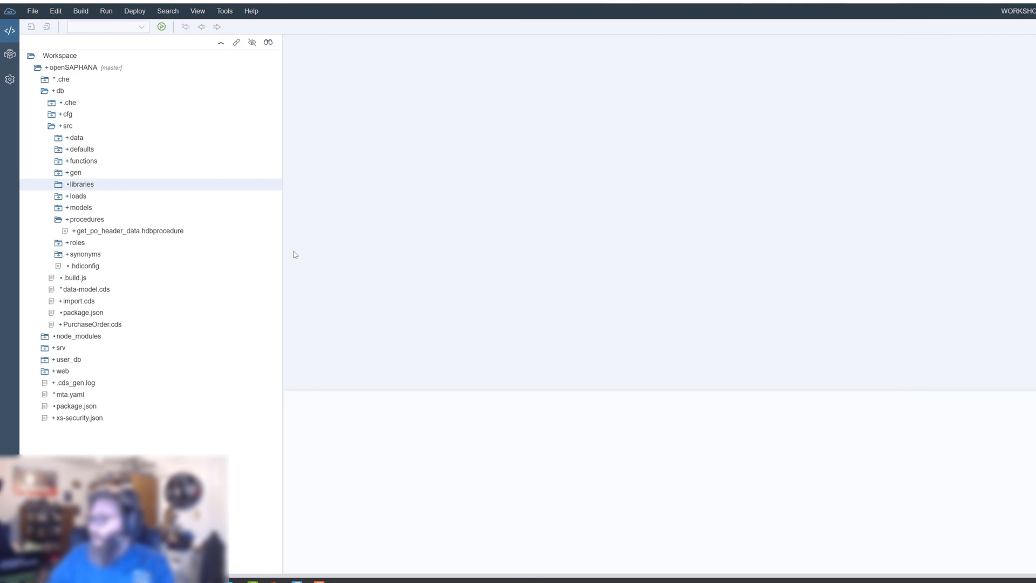
Step: Create a MasterData database artifact of type .hdblibrary inside the libraries folder
right_click(81, 184)
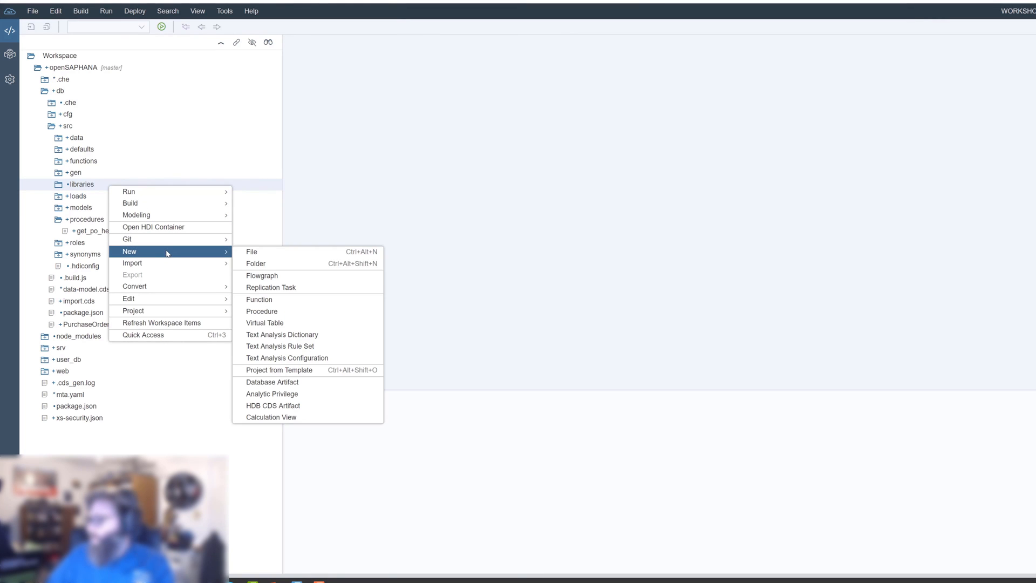
click(272, 382)
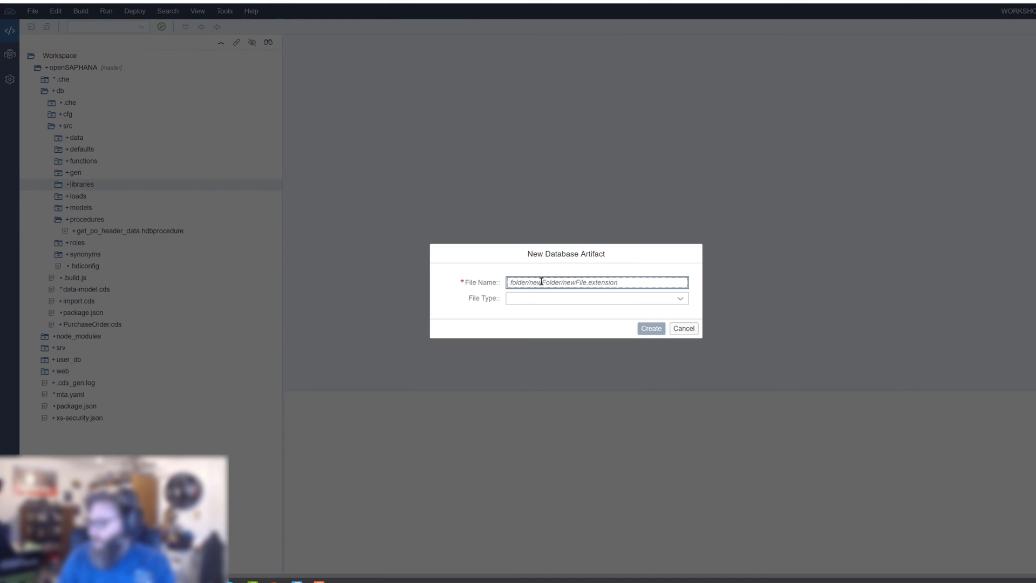
text(MasterData)
click(597, 298)
text(Lib)
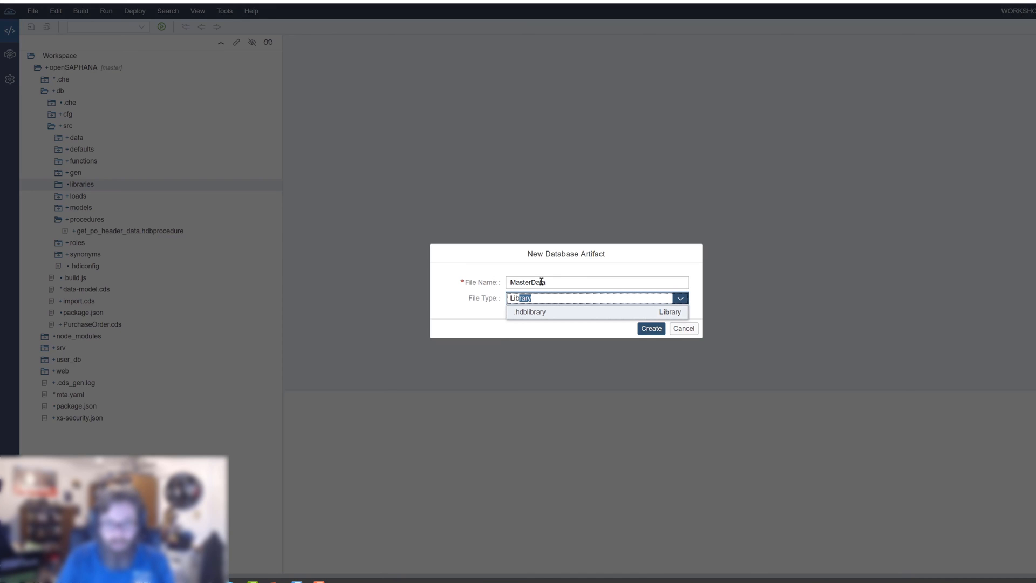
click(650, 328)
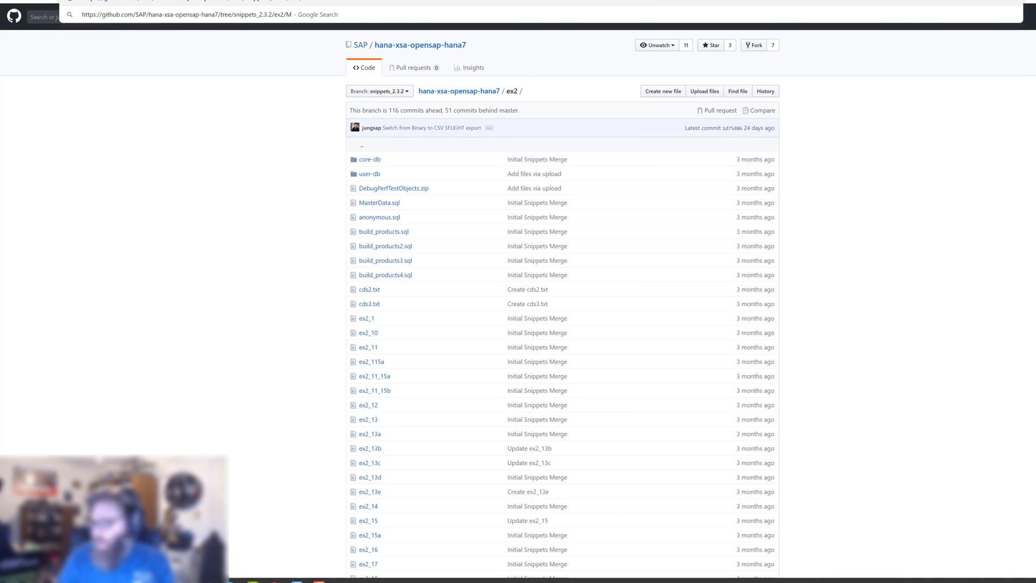
Step: View the MasterData.sql snippet in the repository's ex2 folder
click(379, 202)
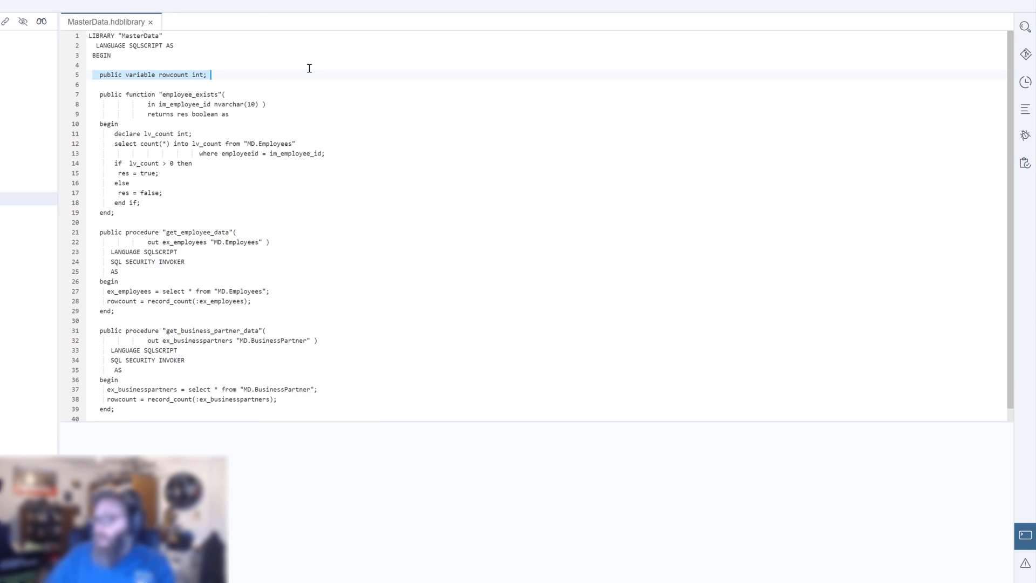
mouse_move(134, 137)
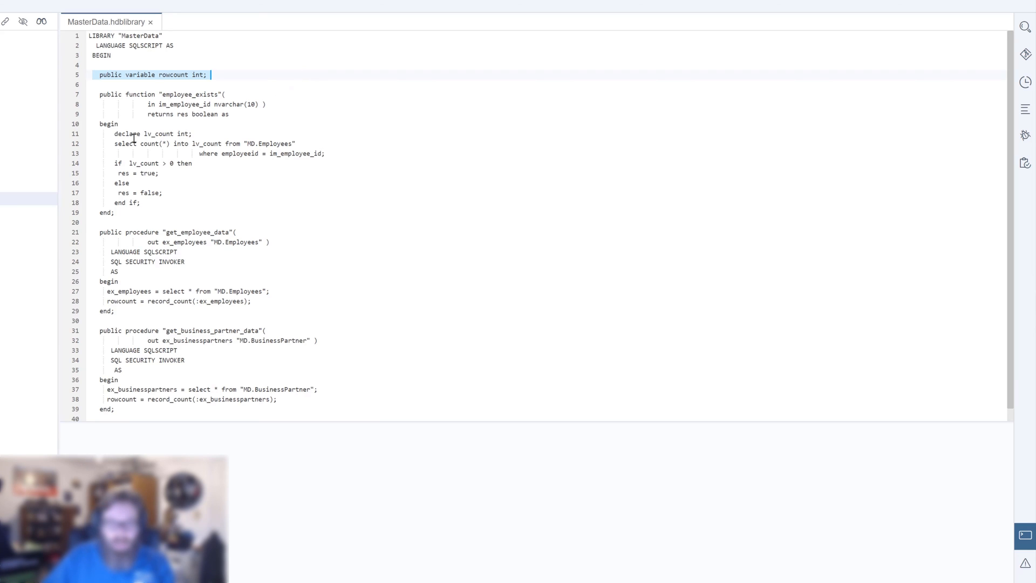
Step: Review the rowcount variable and employee_exists function in the pasted MasterData library code
click(93, 93)
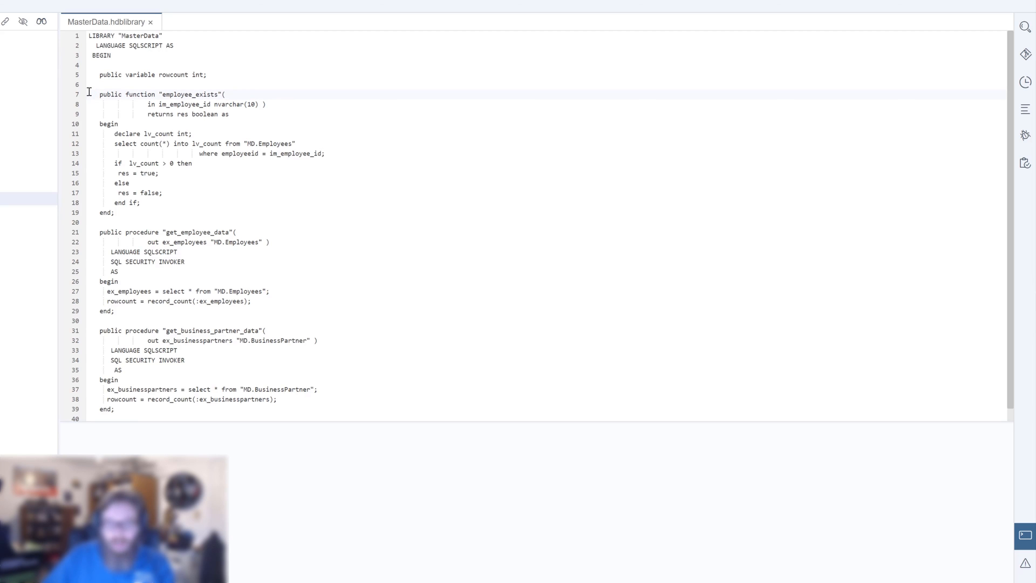
drag(99, 94, 193, 134)
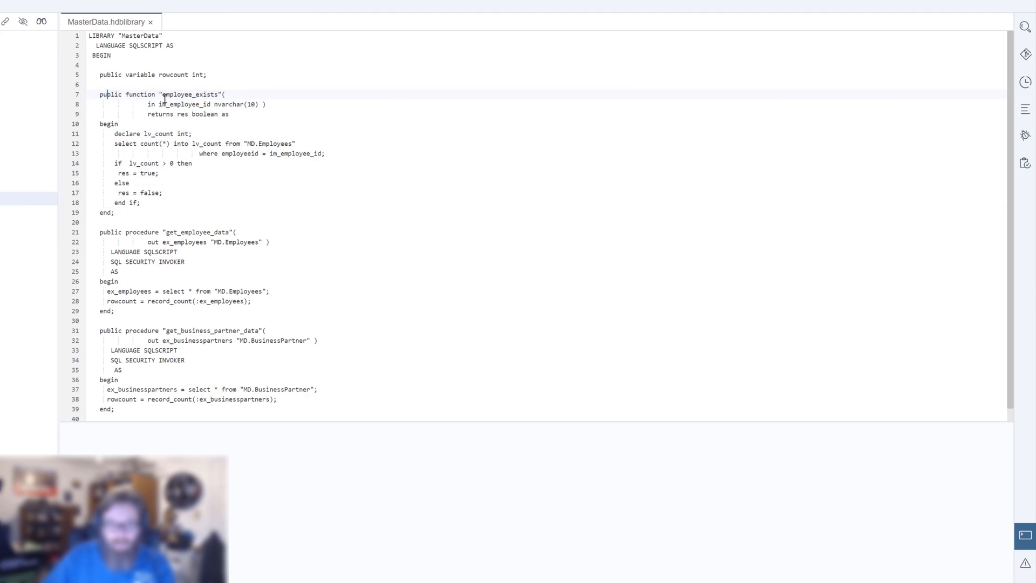
scroll(down, 3)
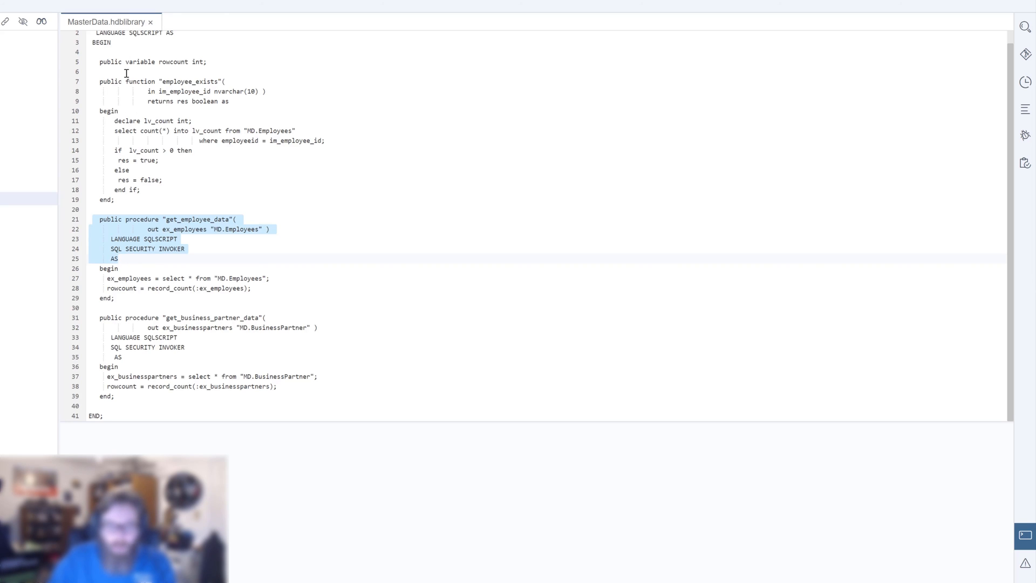
mouse_move(199, 66)
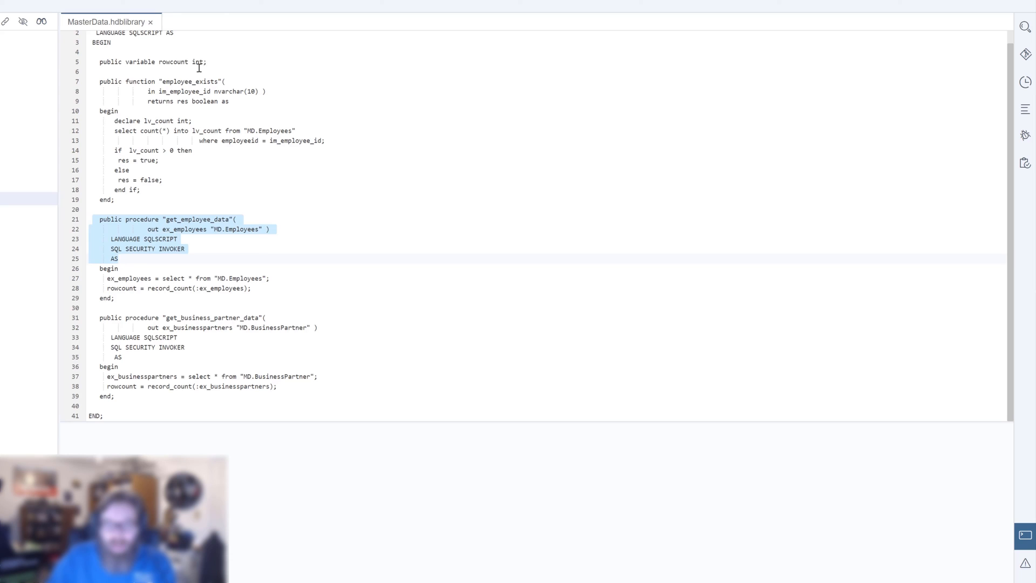
Step: Review the get_employee_data and get_business_partner_data procedures that set the row count
click(152, 62)
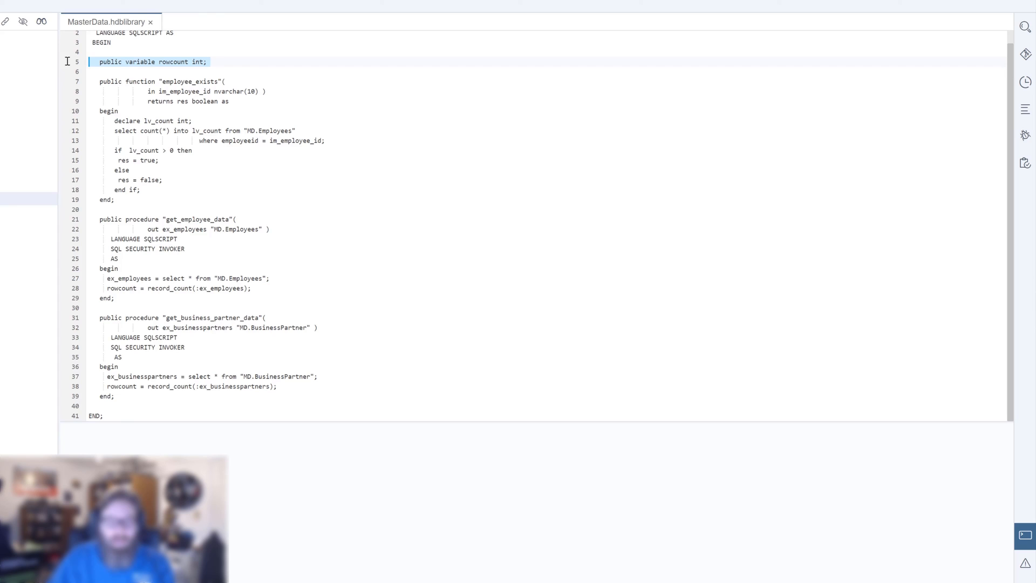
mouse_move(152, 56)
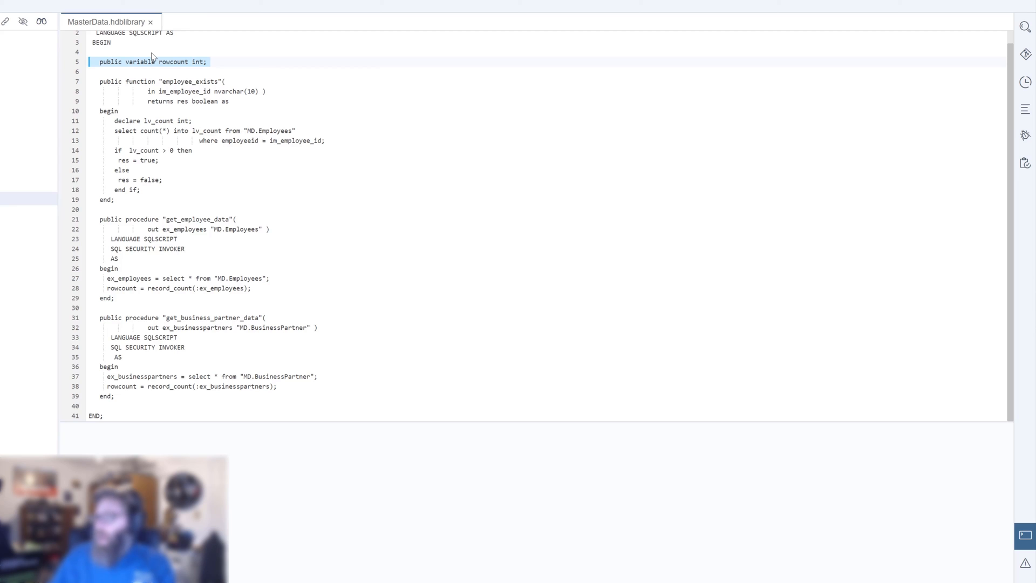
mouse_move(139, 173)
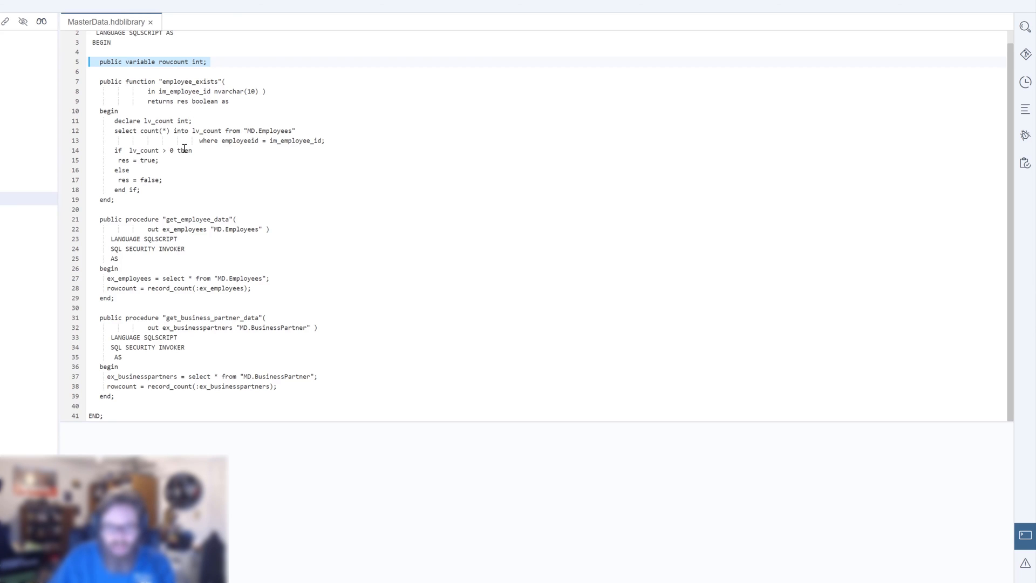
mouse_move(273, 133)
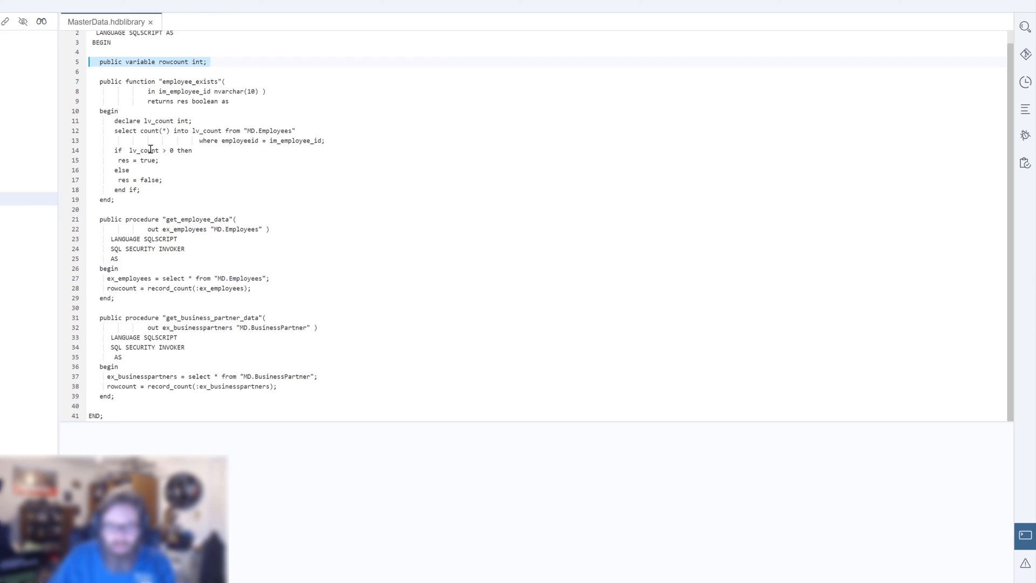
mouse_move(205, 193)
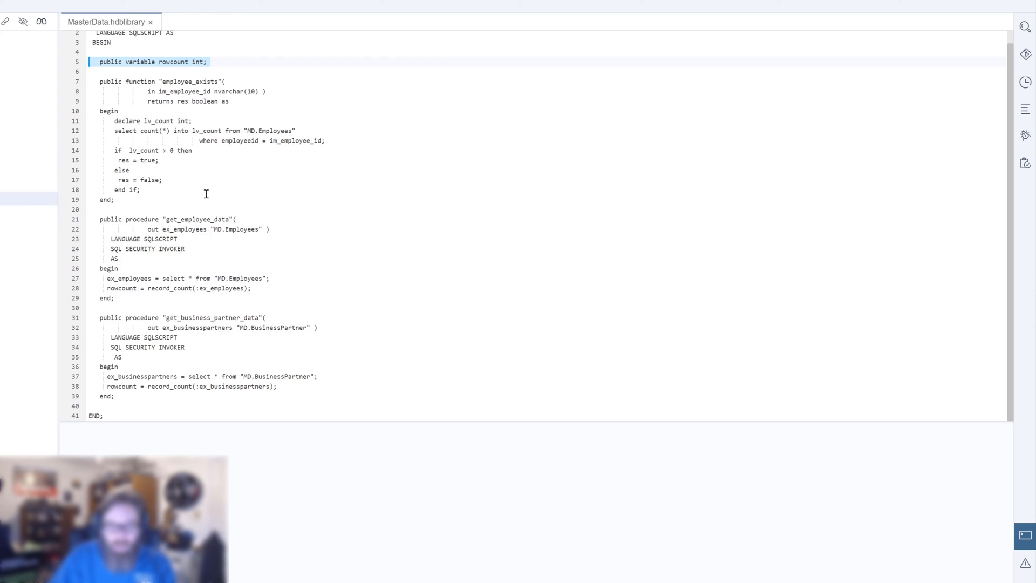
mouse_move(187, 104)
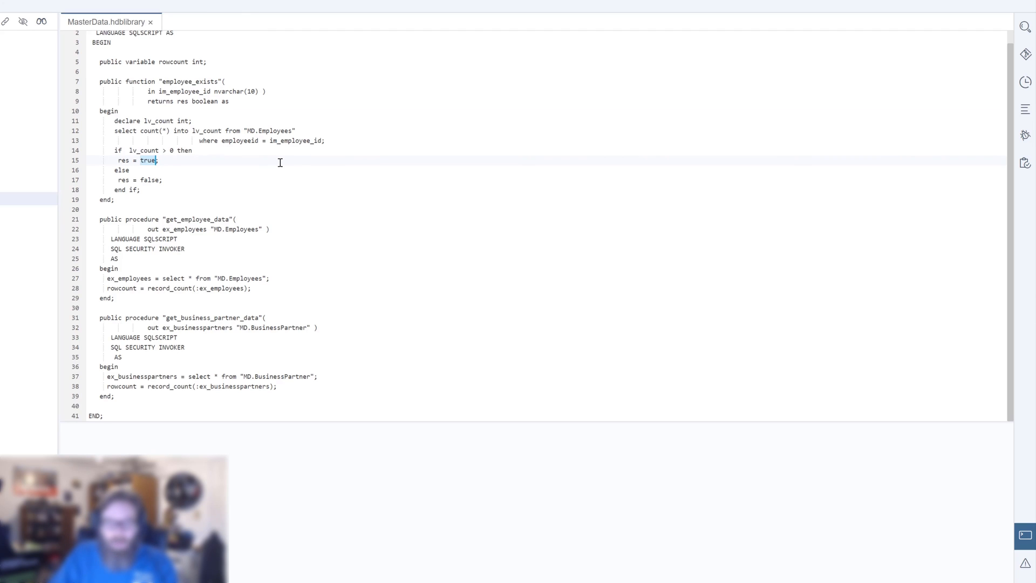
mouse_move(212, 120)
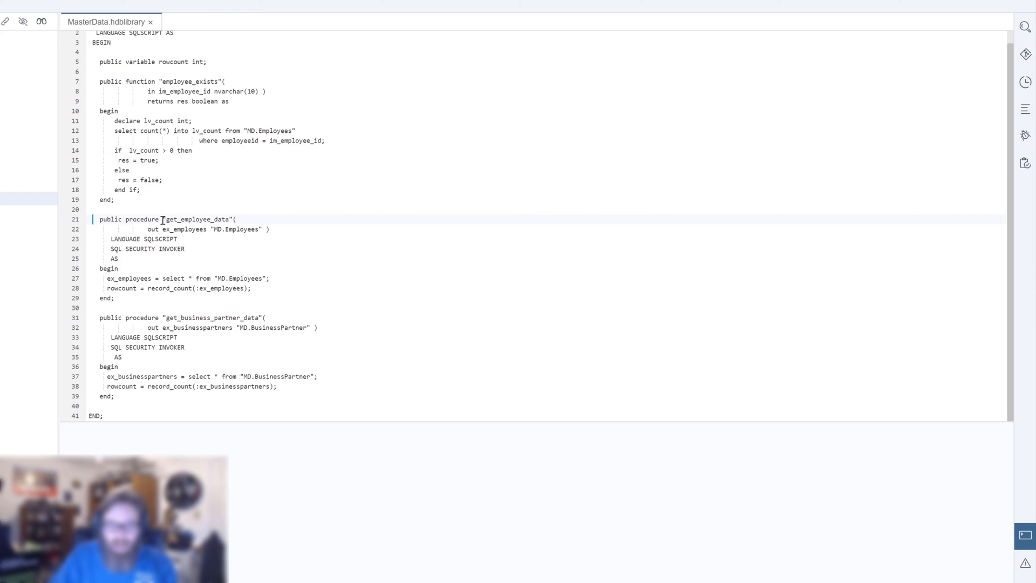
mouse_move(202, 219)
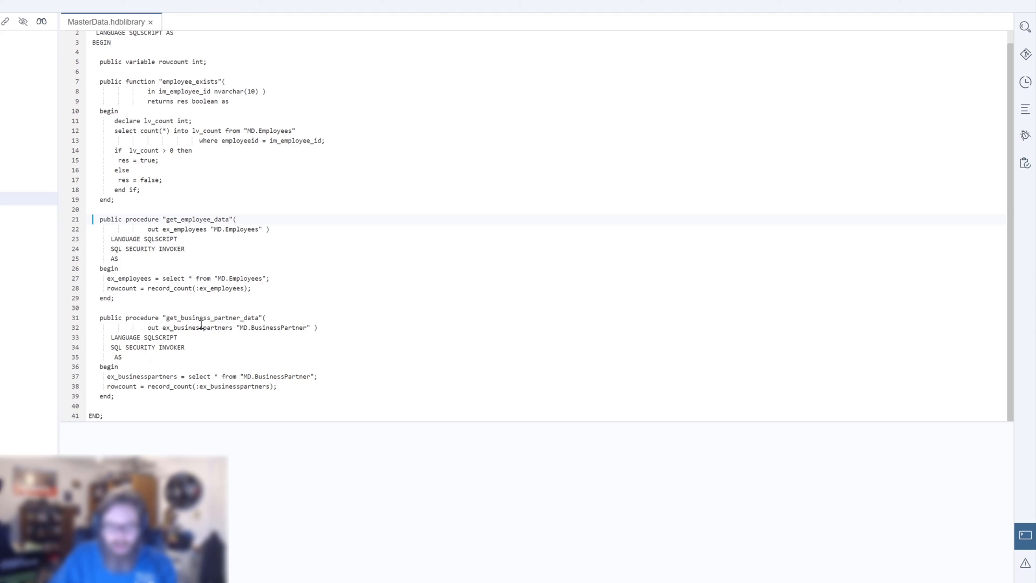
mouse_move(194, 340)
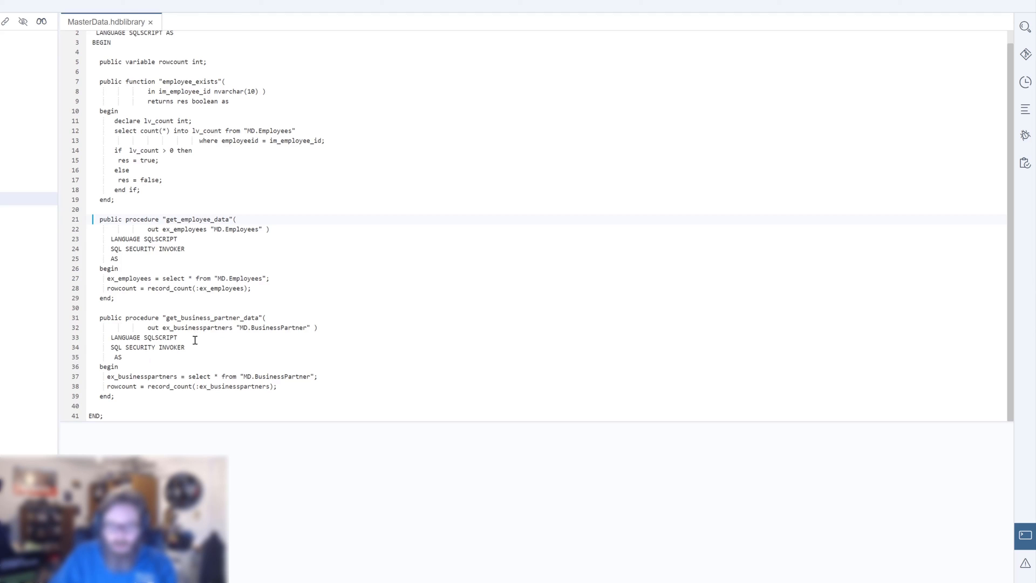
mouse_move(213, 342)
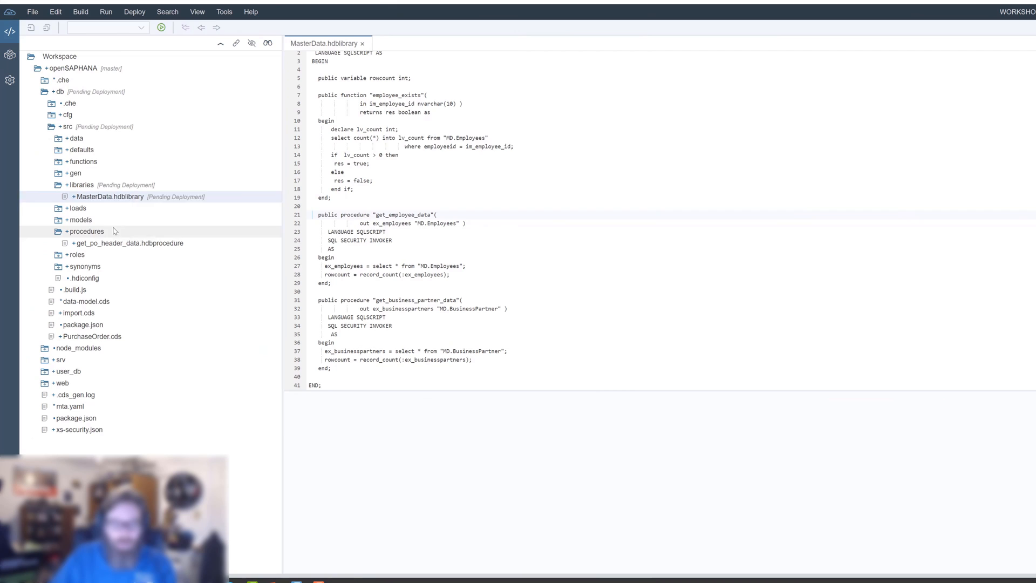
Step: Start a new procedure file in the procedures folder, beginning its name with 'get'
click(86, 231)
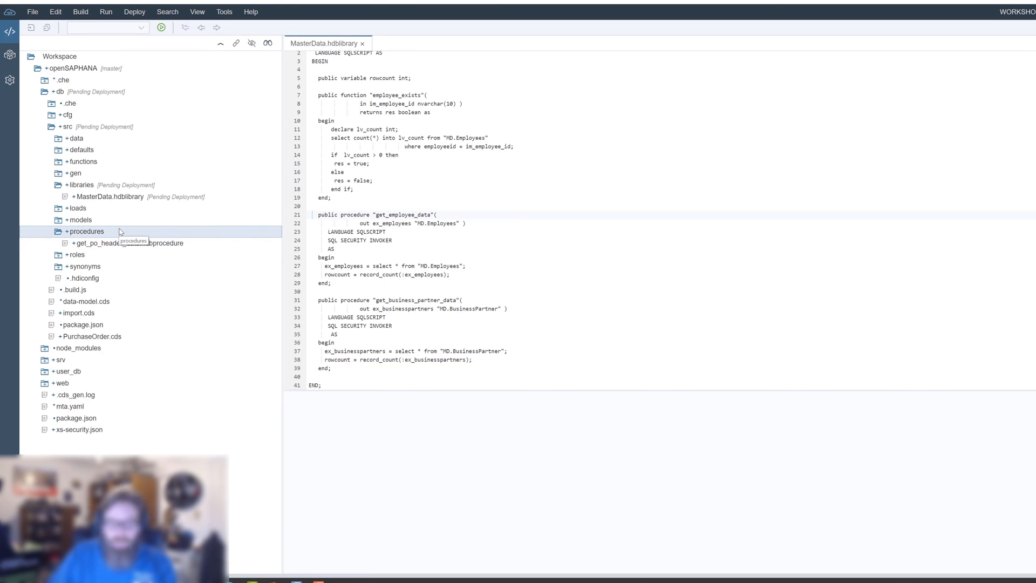
right_click(86, 231)
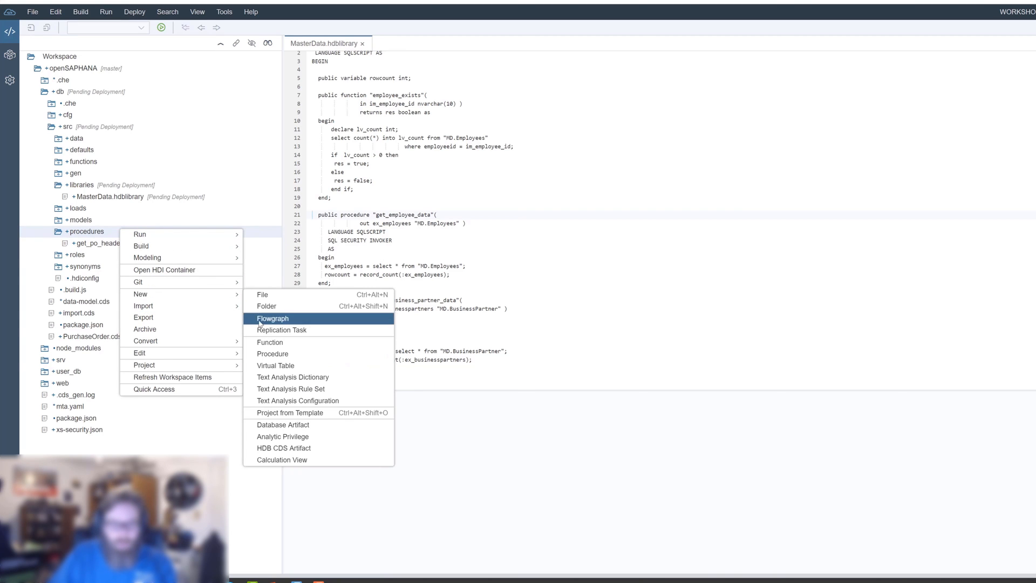
mouse_move(298, 400)
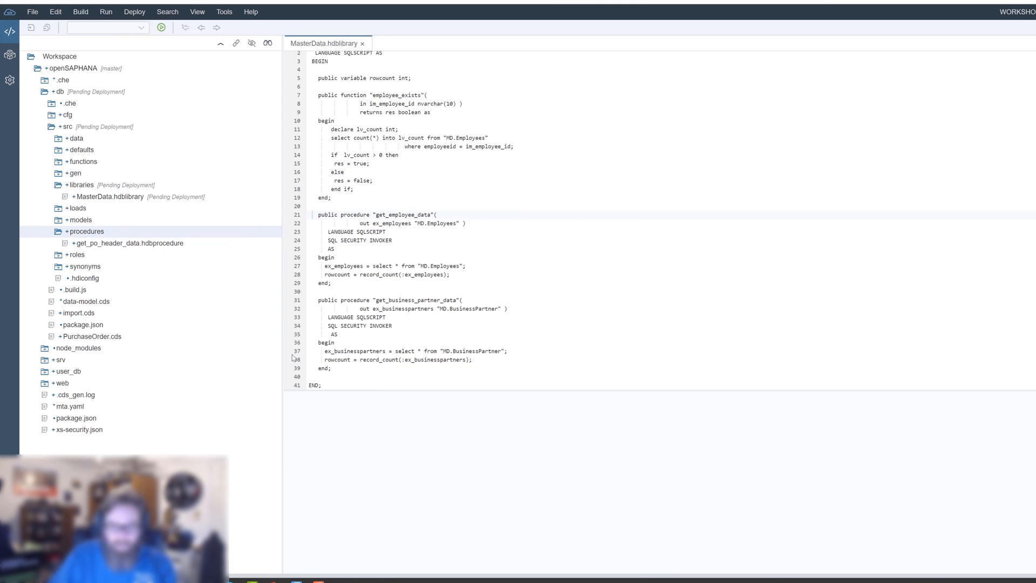
text(get_master_data)
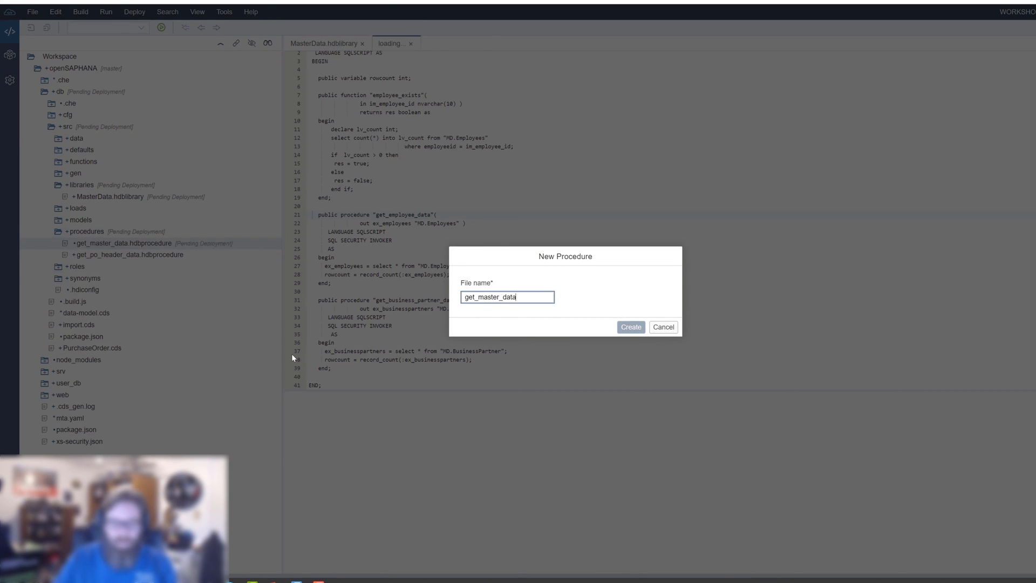
Step: Create the get_master_data.hdbprocedure file in the procedures folder
click(629, 326)
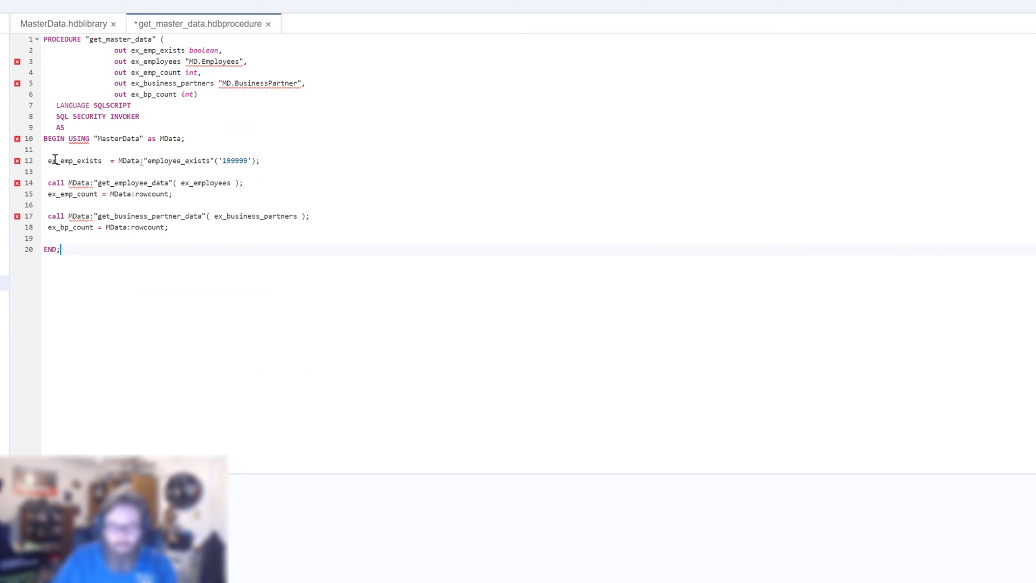
Step: Review the MasterData library import, the employee_exists call and the get_employee_data call, then save get_master_data
double_click(149, 138)
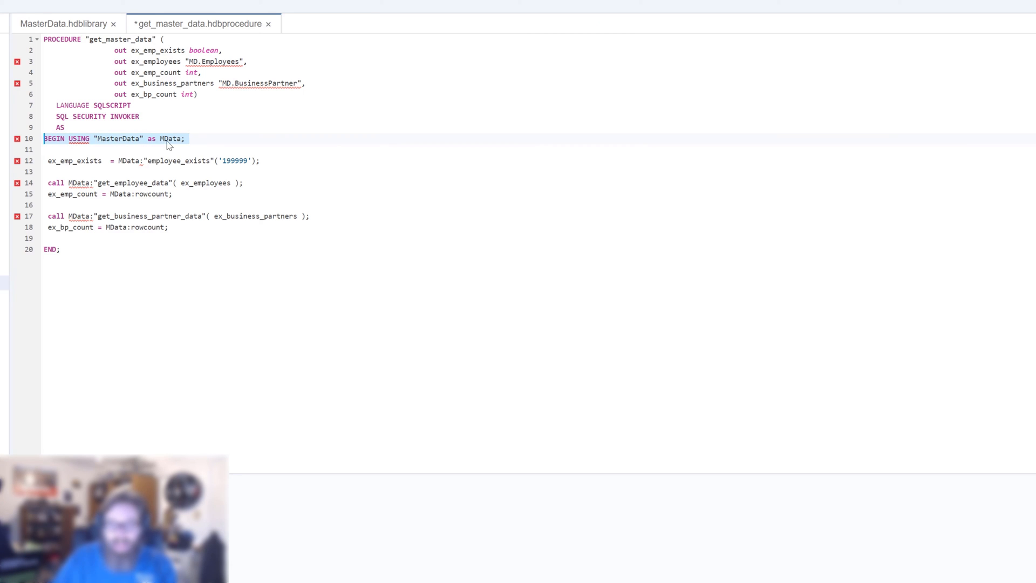
mouse_move(104, 147)
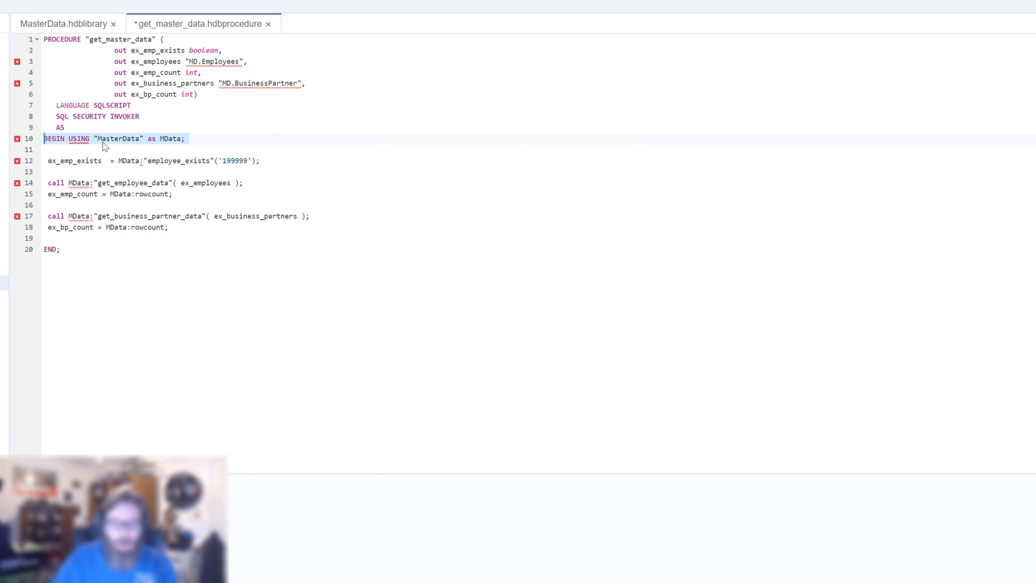
click(114, 138)
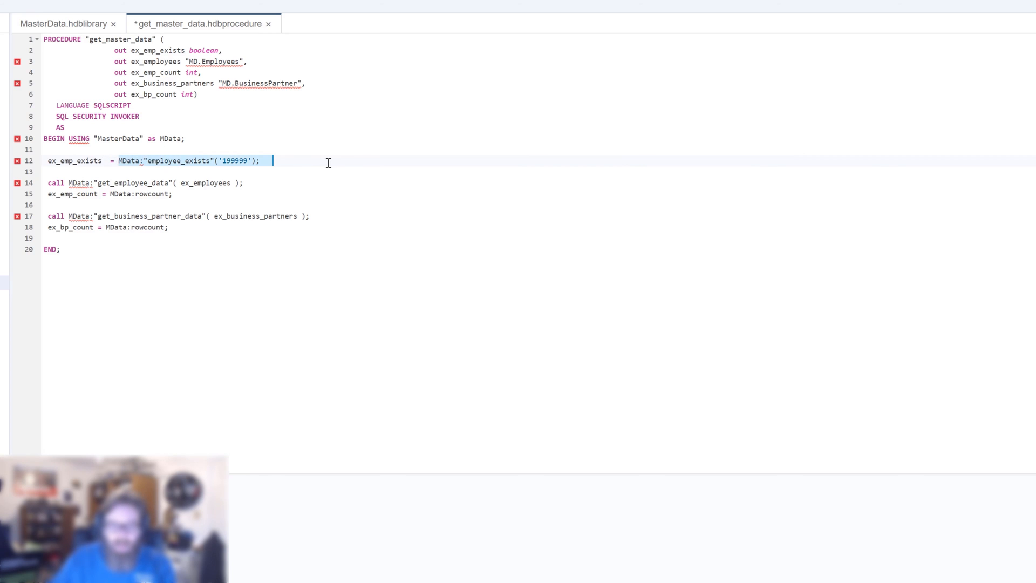
click(48, 183)
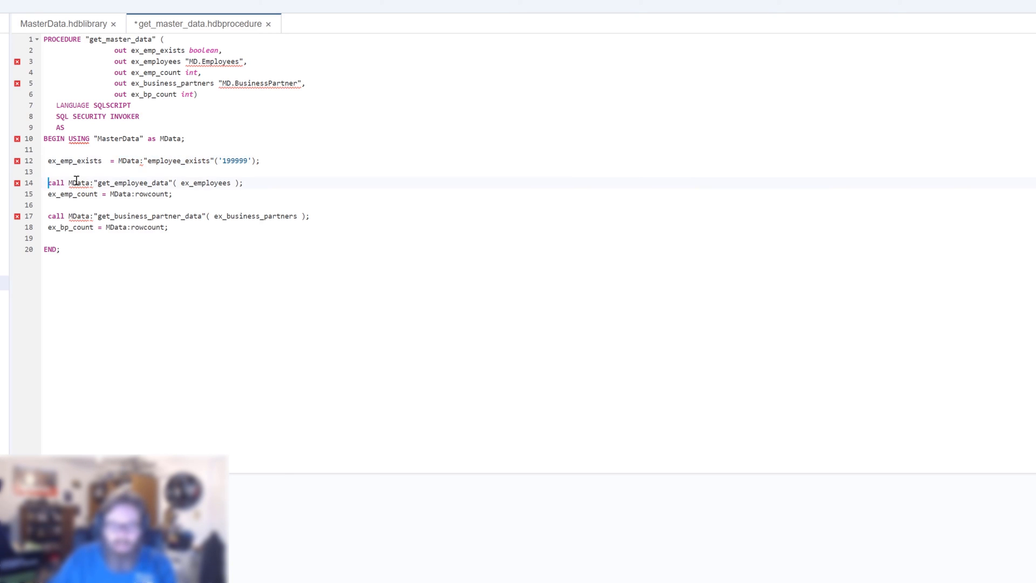
drag(47, 182, 170, 227)
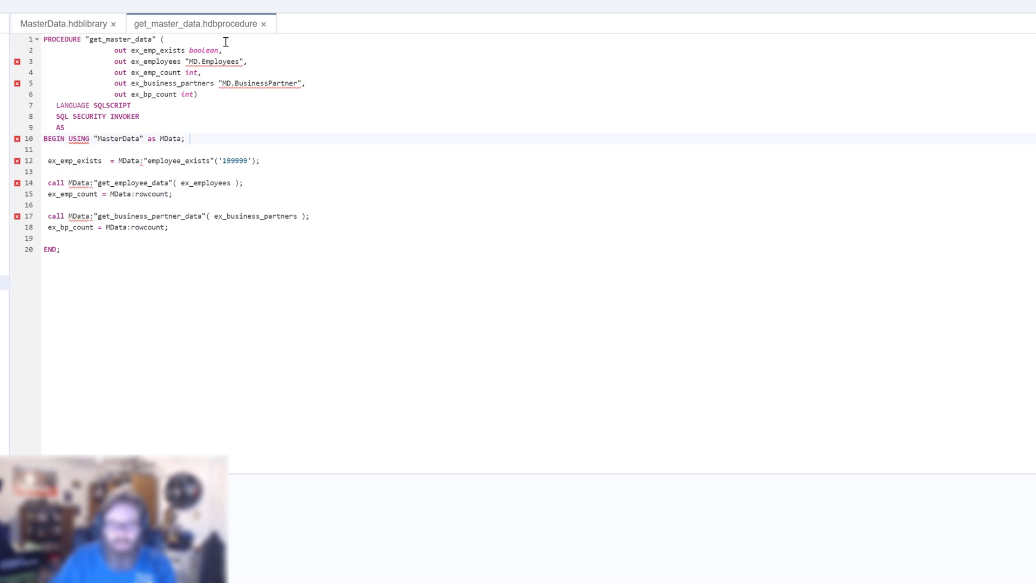
mouse_move(17, 61)
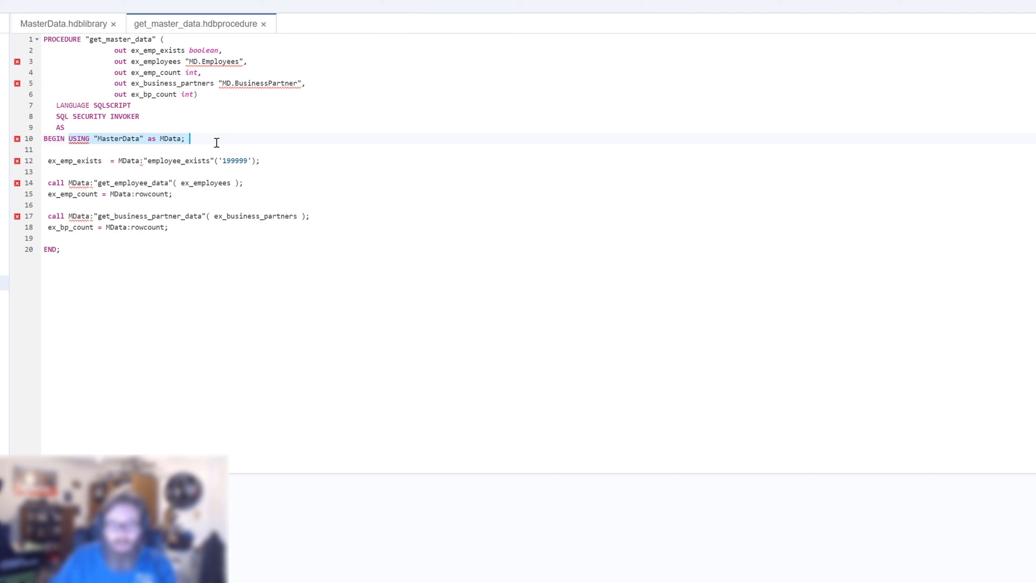
click(139, 161)
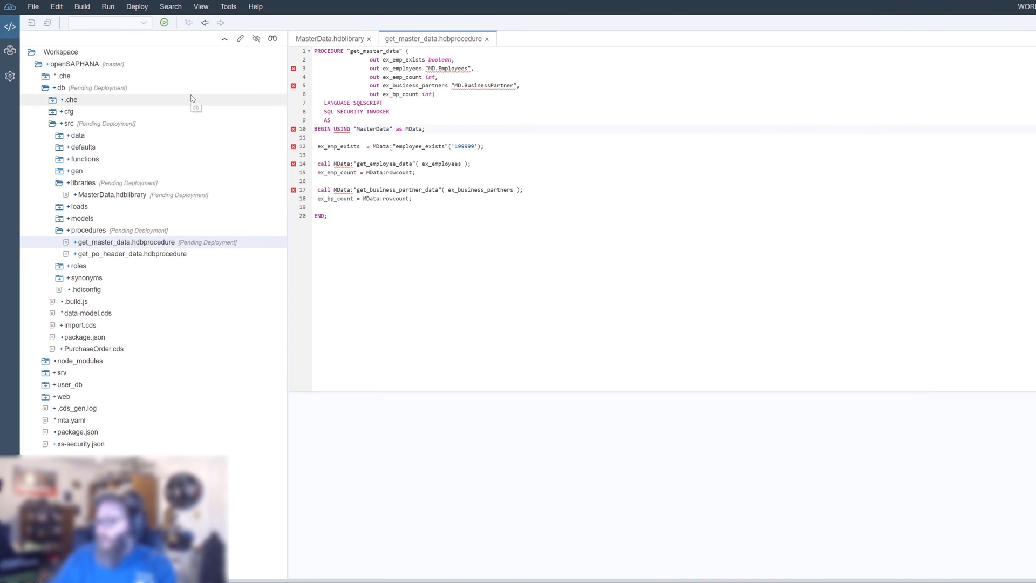
Step: Build the db module successfully and switch to the Database Explorer
click(59, 88)
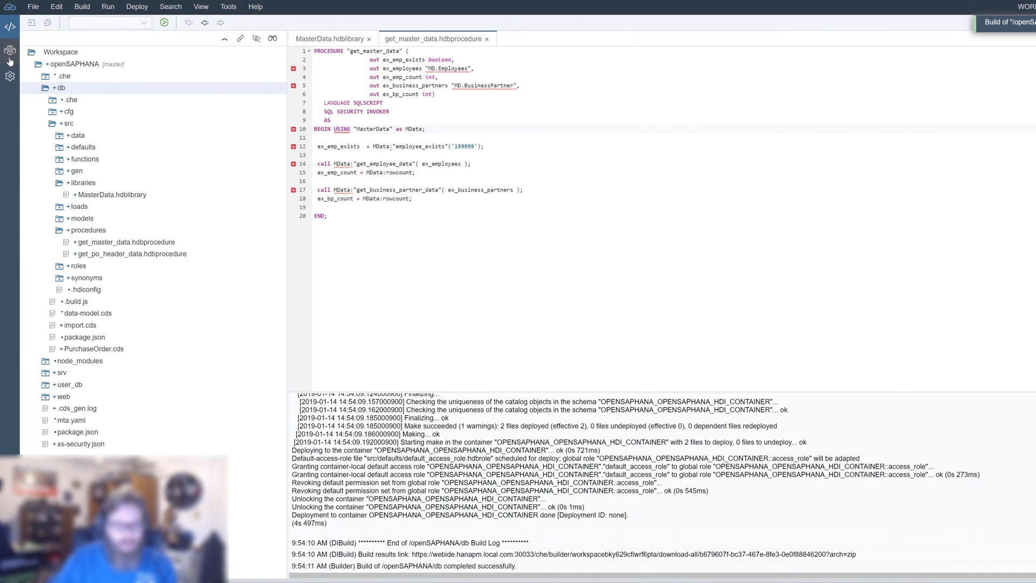
click(10, 51)
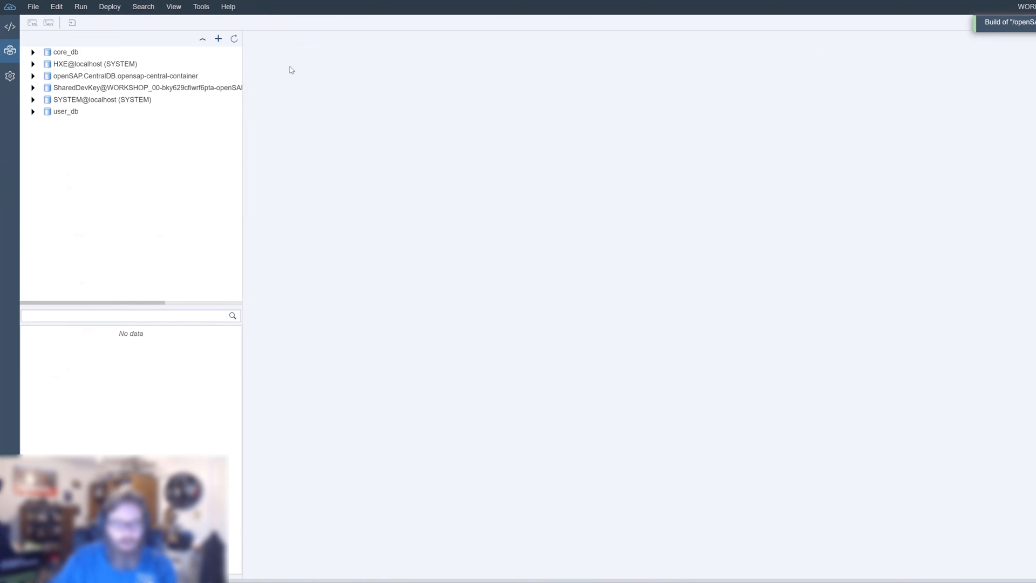
Step: Show the deployed MasterData library's definition from the core_db Libraries list
click(33, 52)
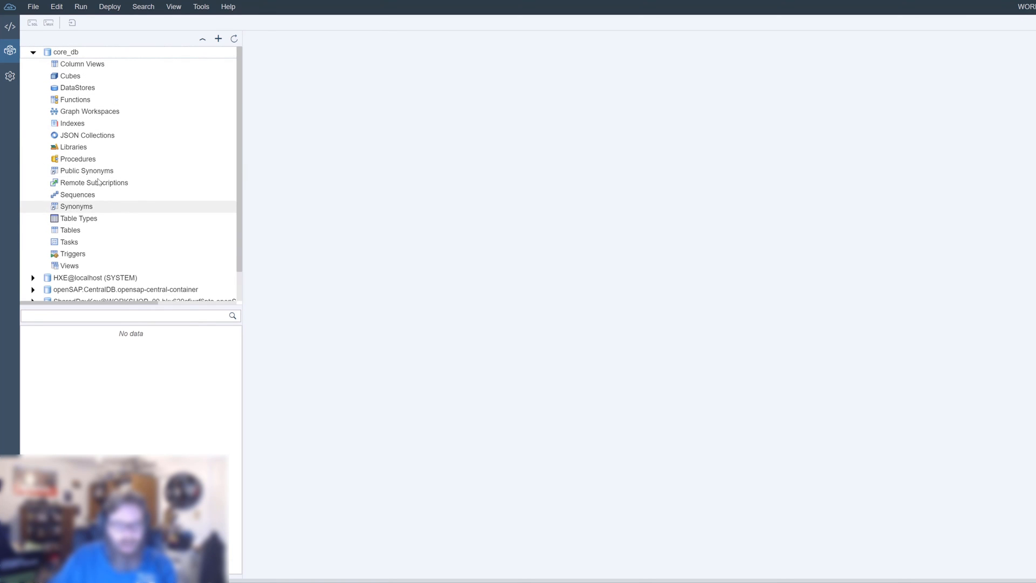
mouse_move(73, 147)
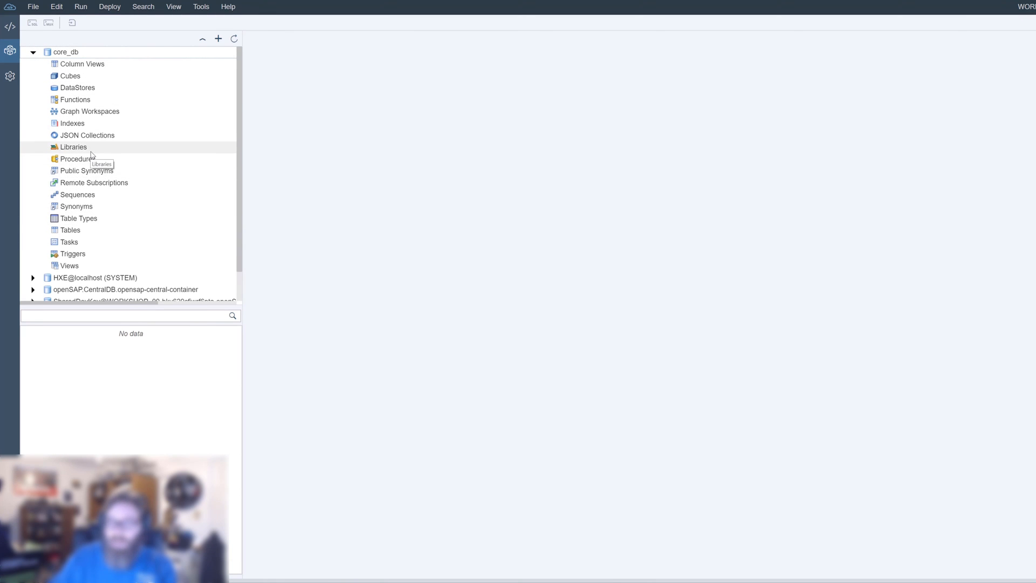
click(74, 147)
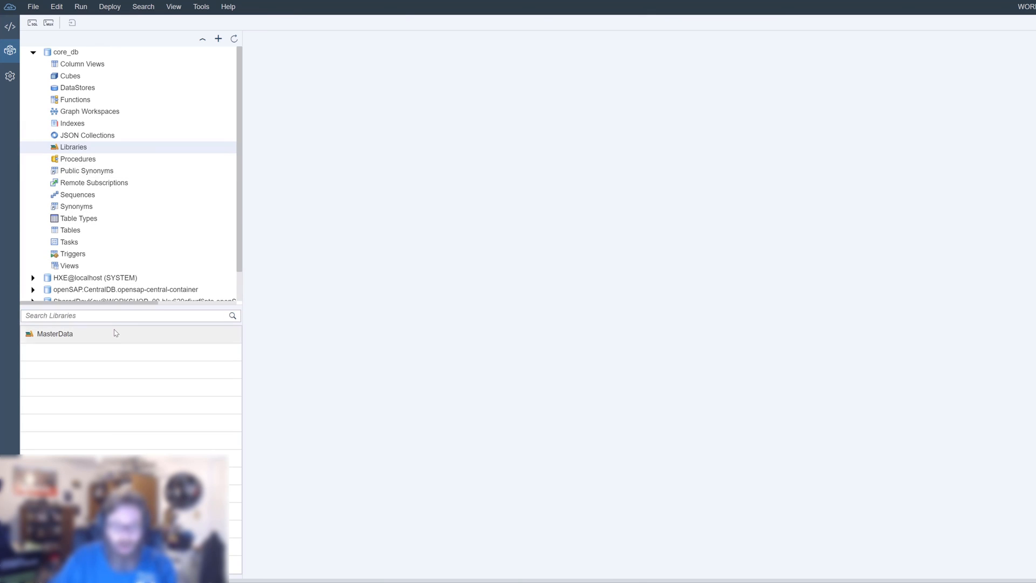
double_click(55, 333)
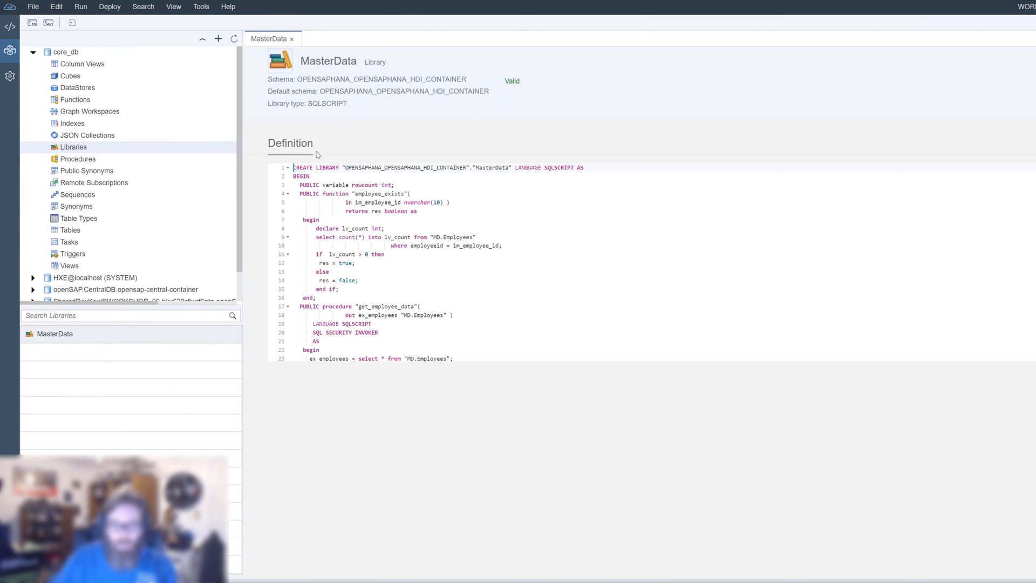
scroll(down, 3)
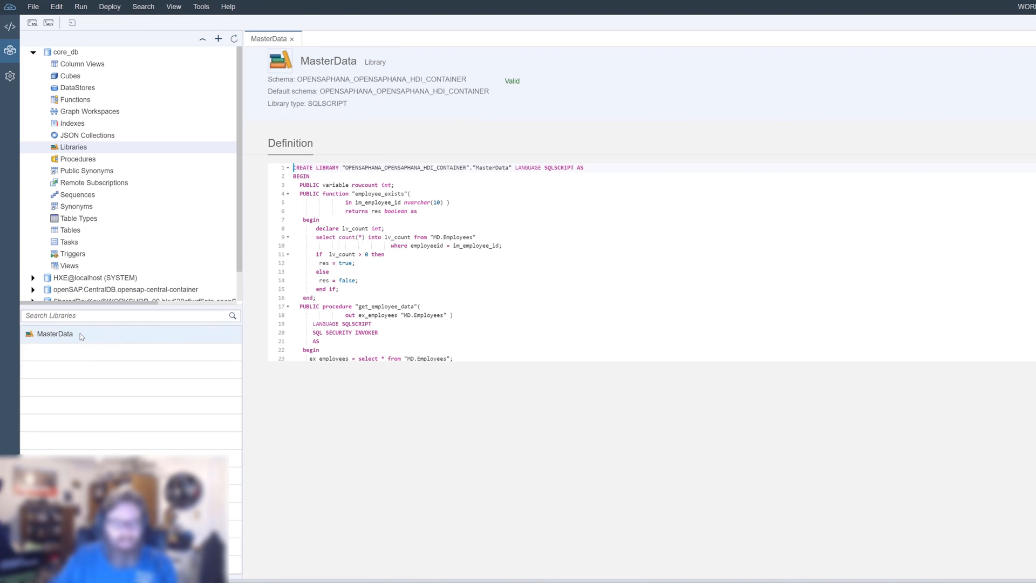
right_click(56, 334)
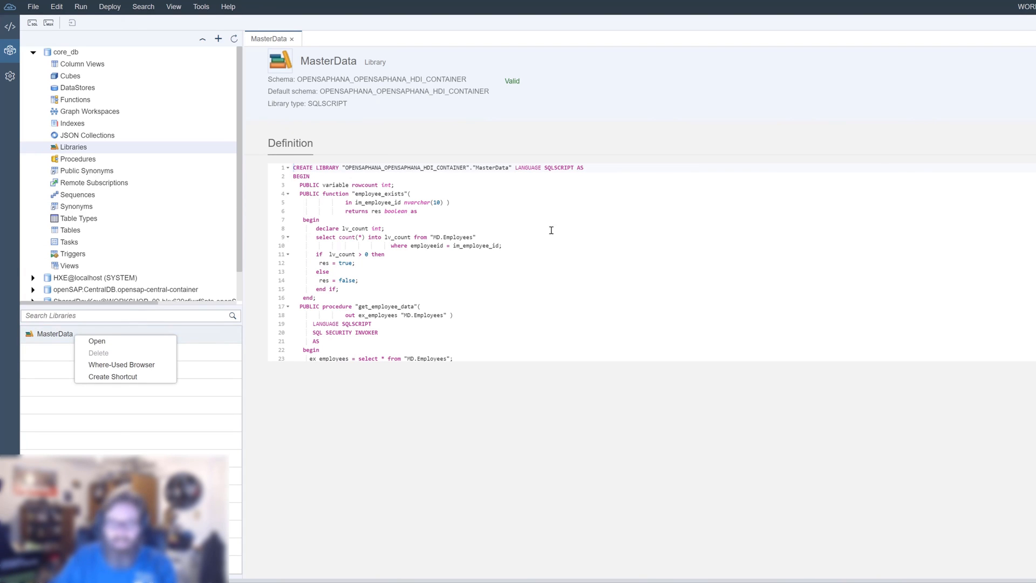
click(427, 111)
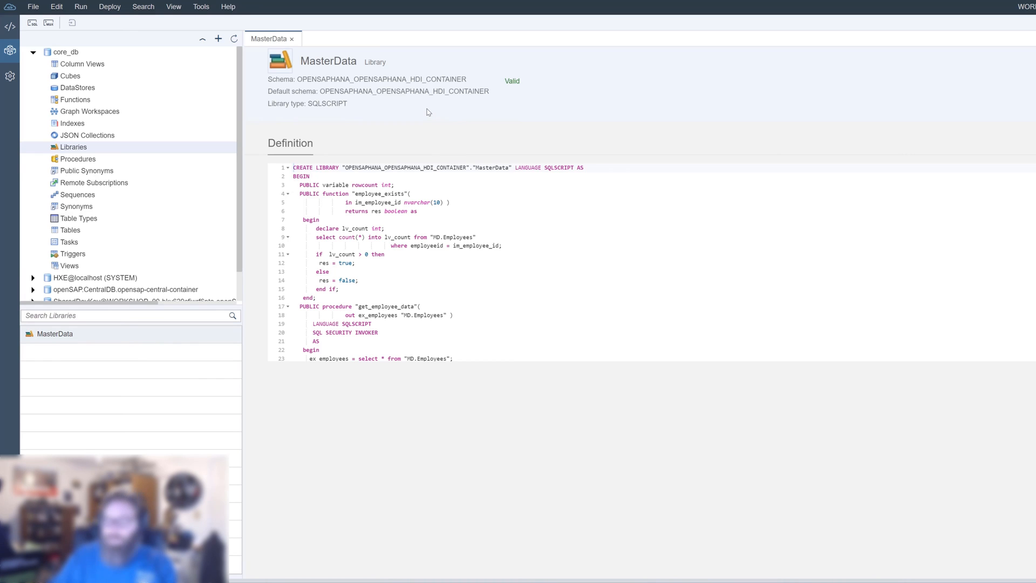
mouse_move(438, 110)
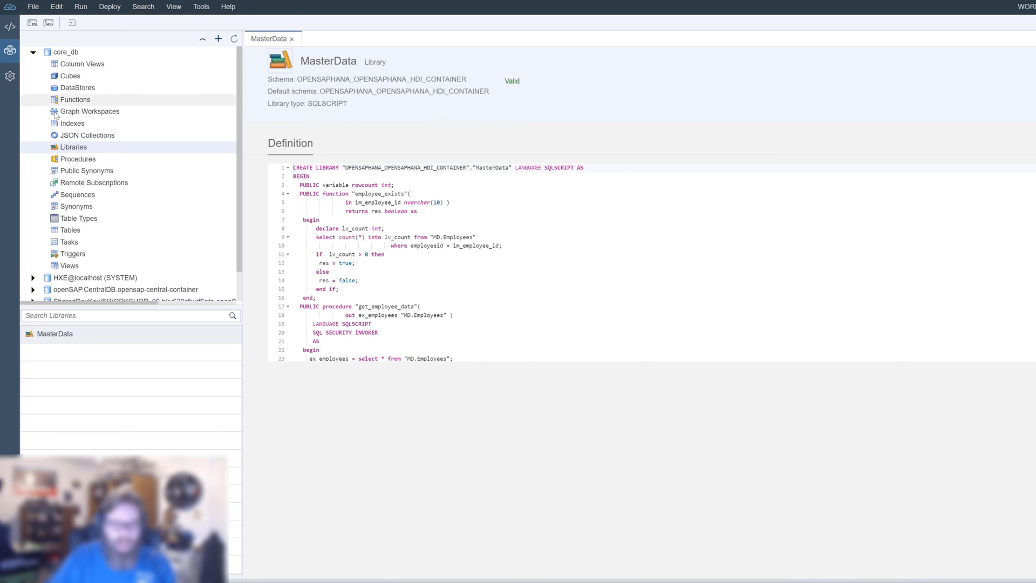
Step: Generate a CALL statement for the get_master_data procedure into a new SQL console
click(78, 159)
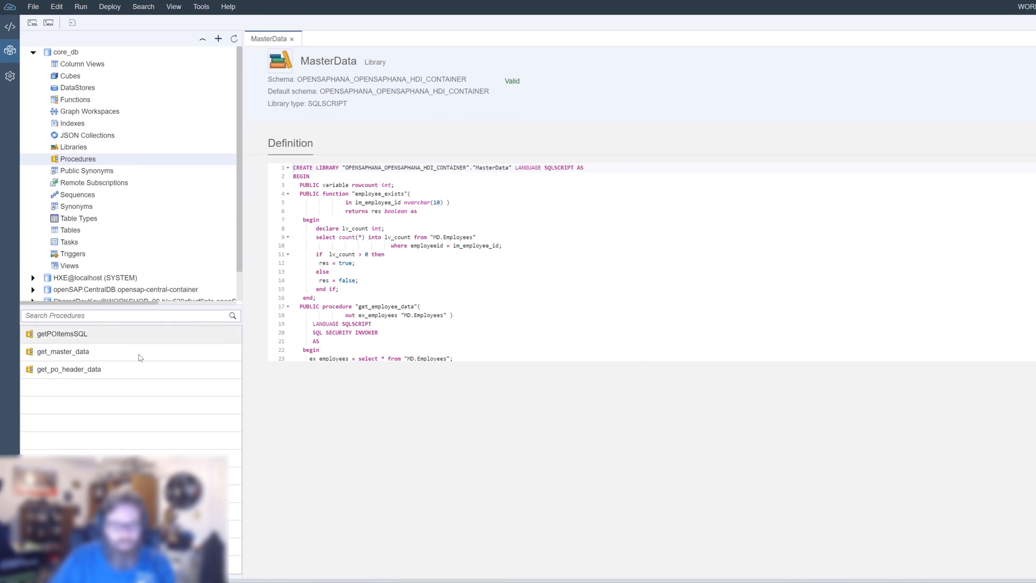
double_click(62, 351)
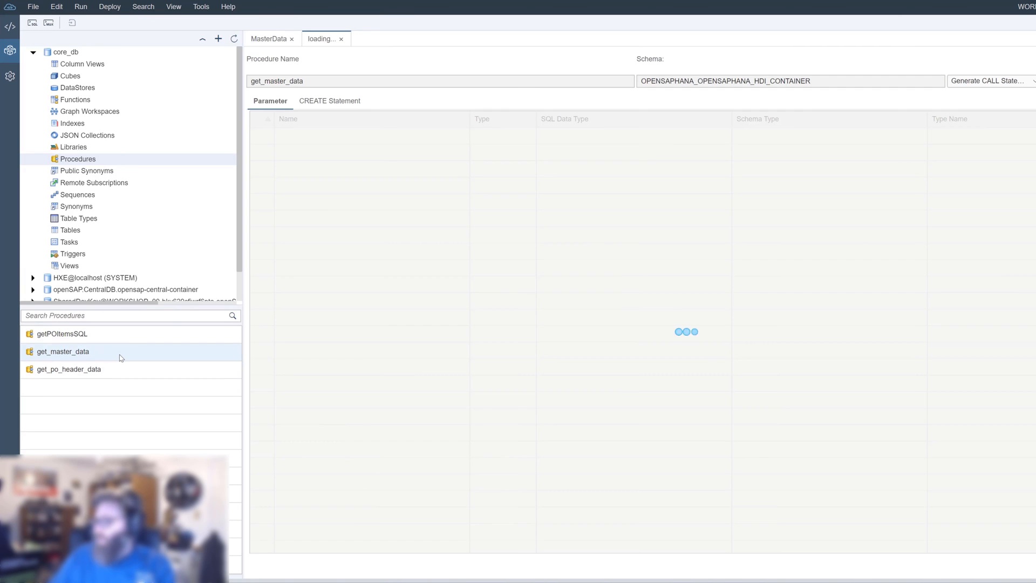
right_click(63, 351)
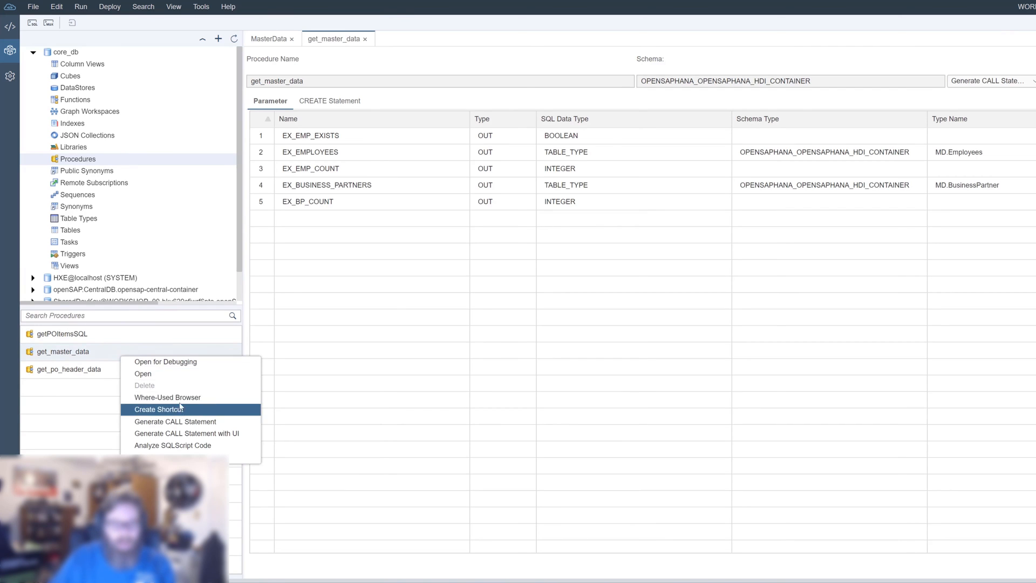
click(175, 422)
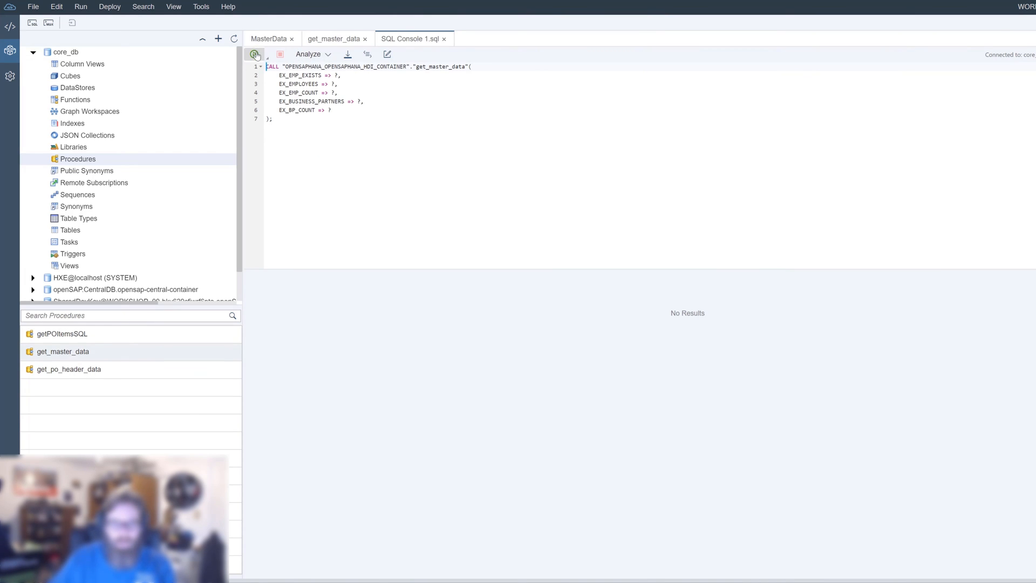
Step: Run the CALL, check the execution messages, and return to the 33-row employee result
click(255, 54)
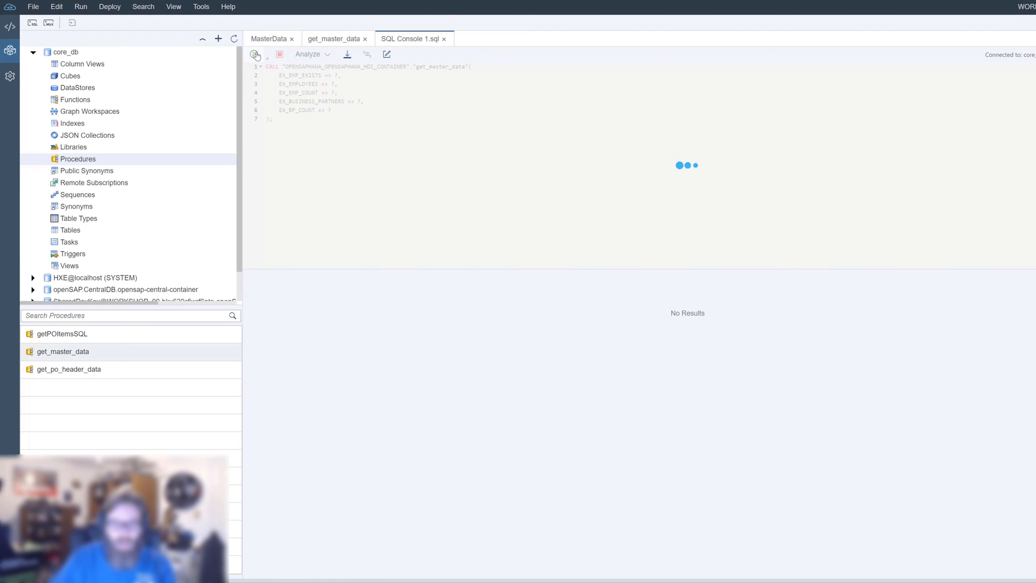
click(255, 54)
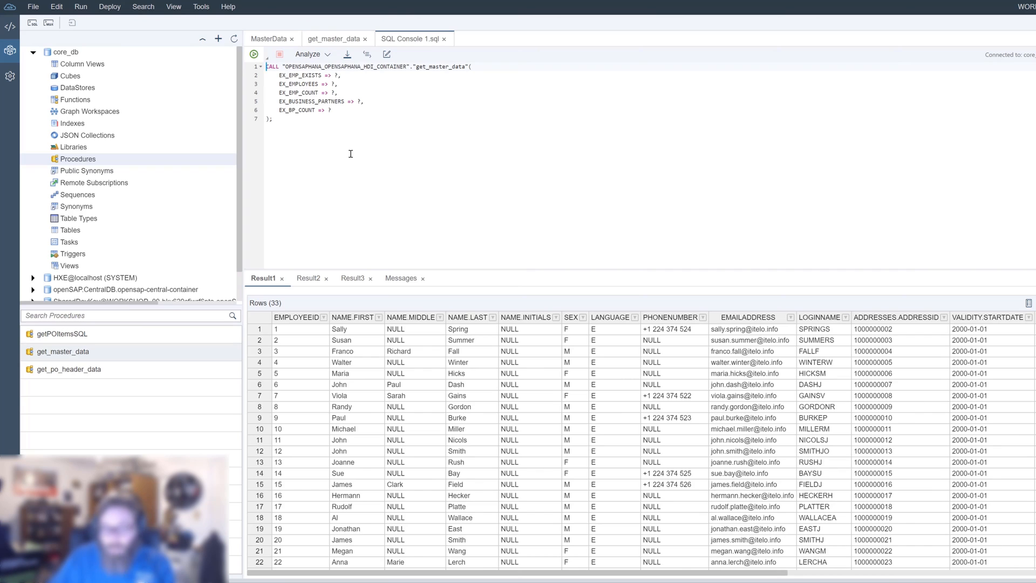
mouse_move(292, 255)
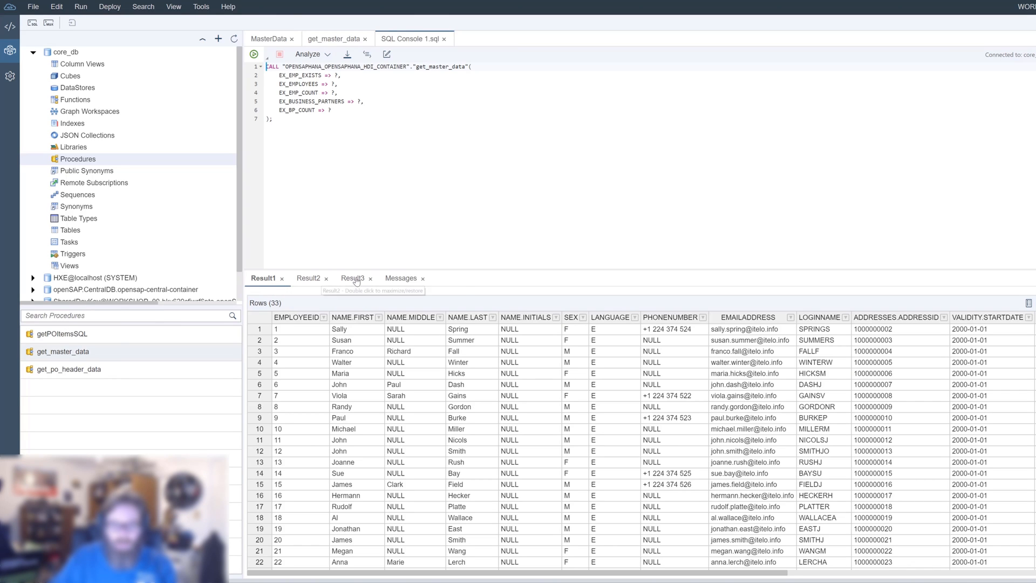
click(400, 277)
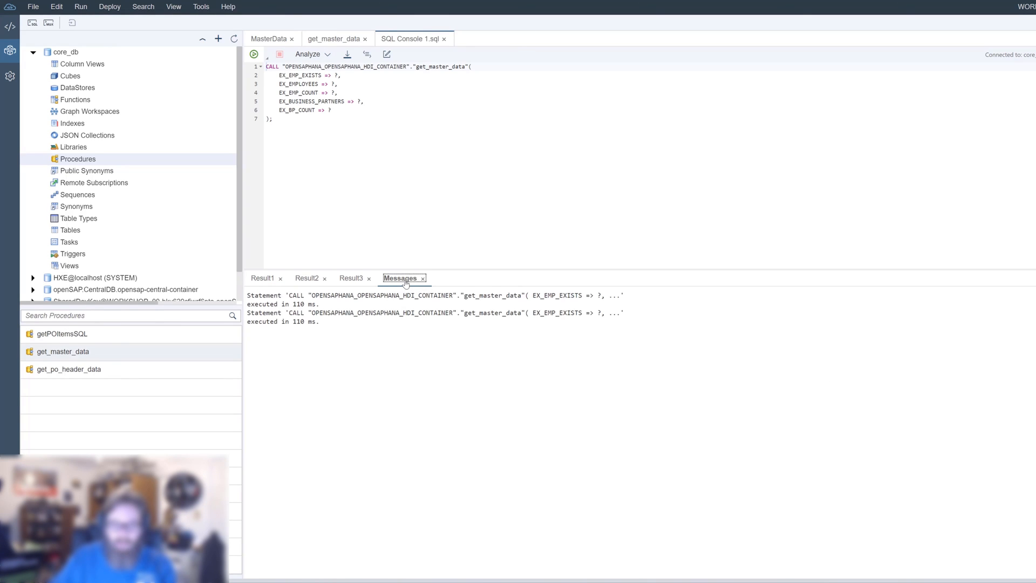
mouse_move(349, 258)
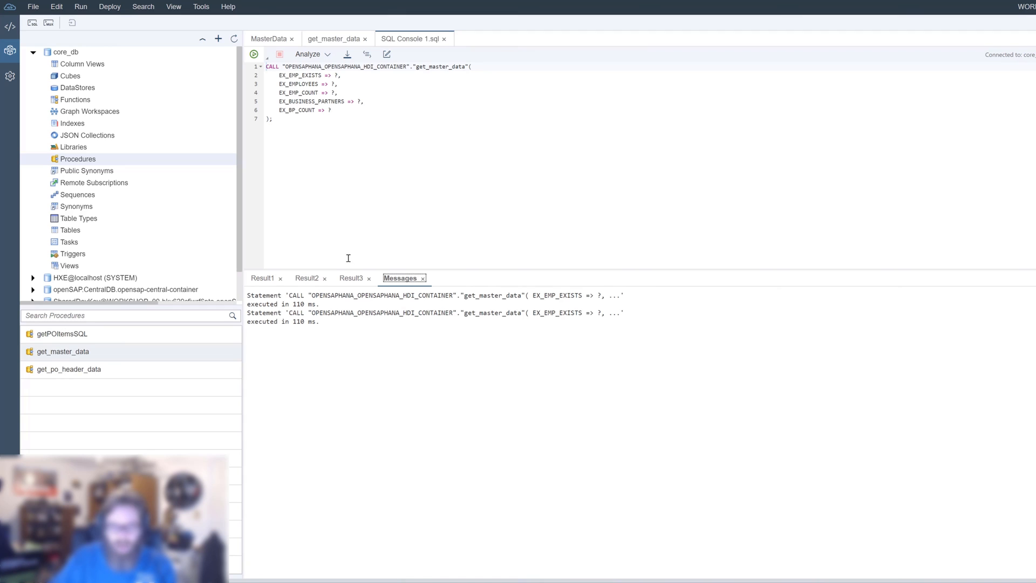
click(262, 278)
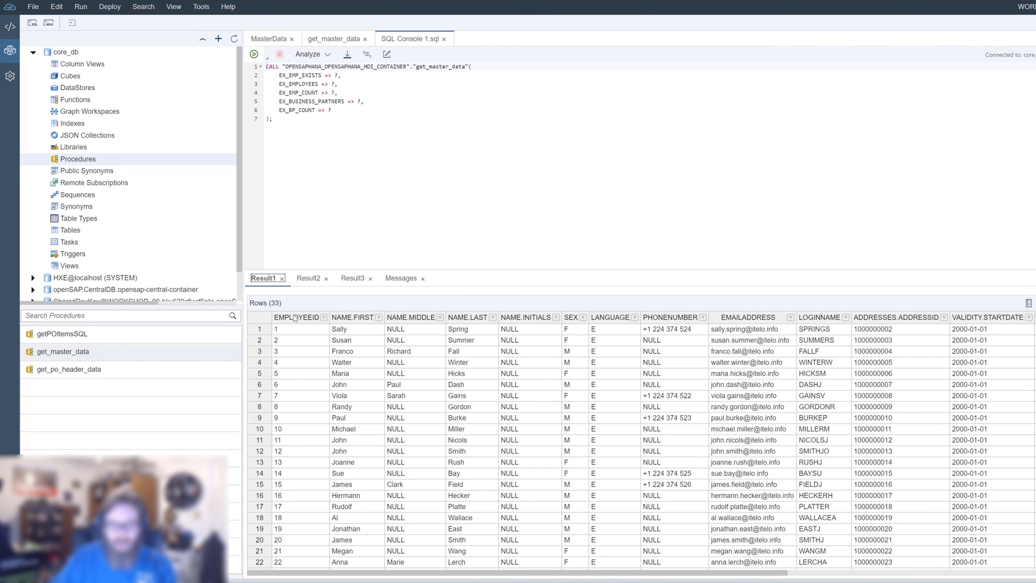
mouse_move(319, 319)
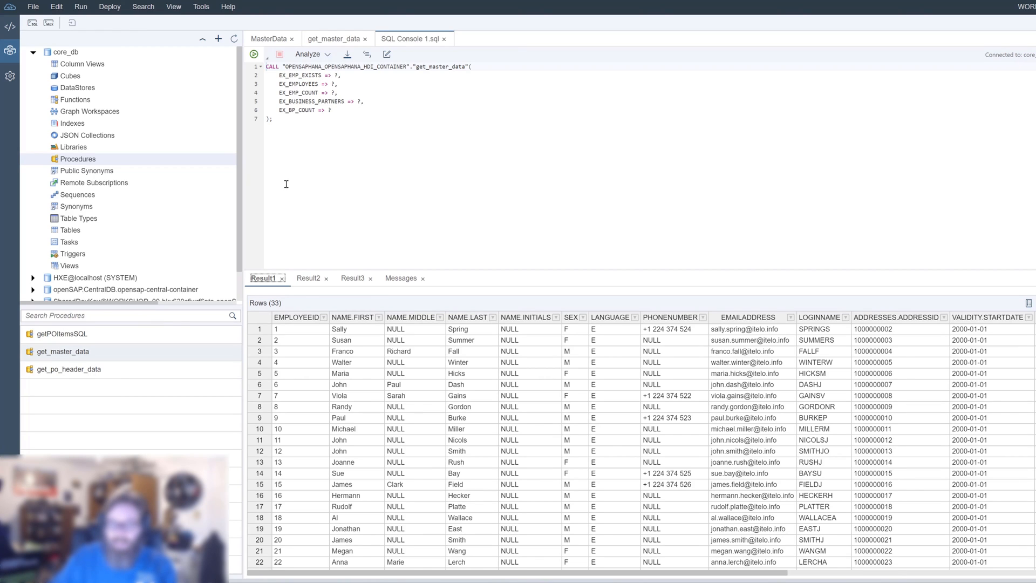
mouse_move(309, 278)
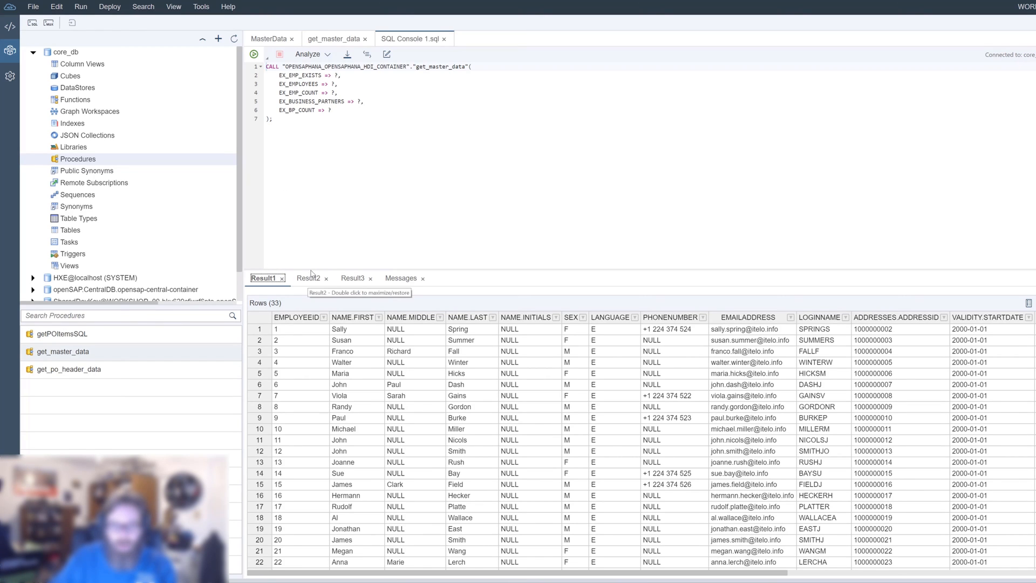
Step: View Result2 with 45 business partners and Result3 scalars: exists false, 33, 45
click(308, 278)
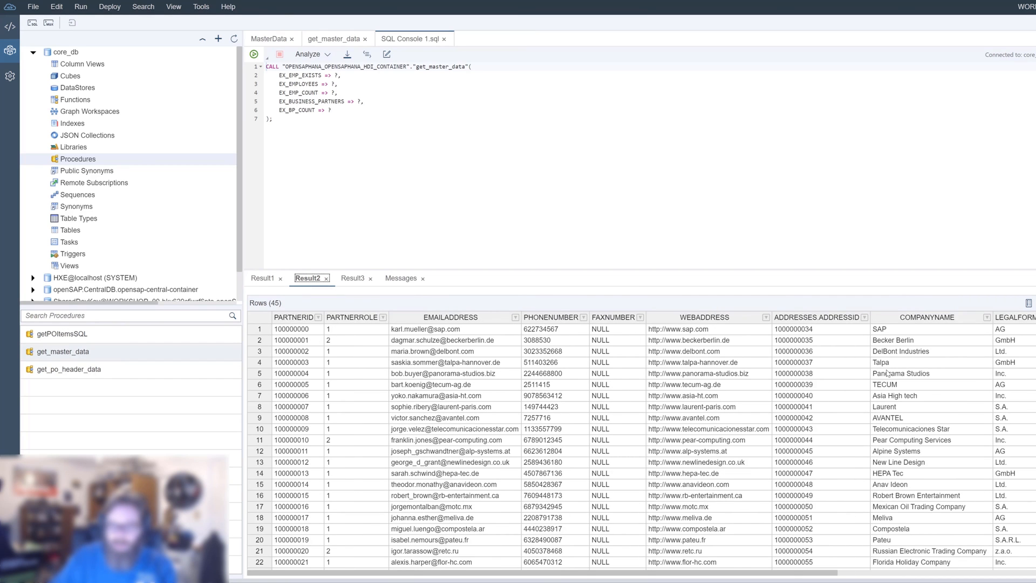
mouse_move(354, 277)
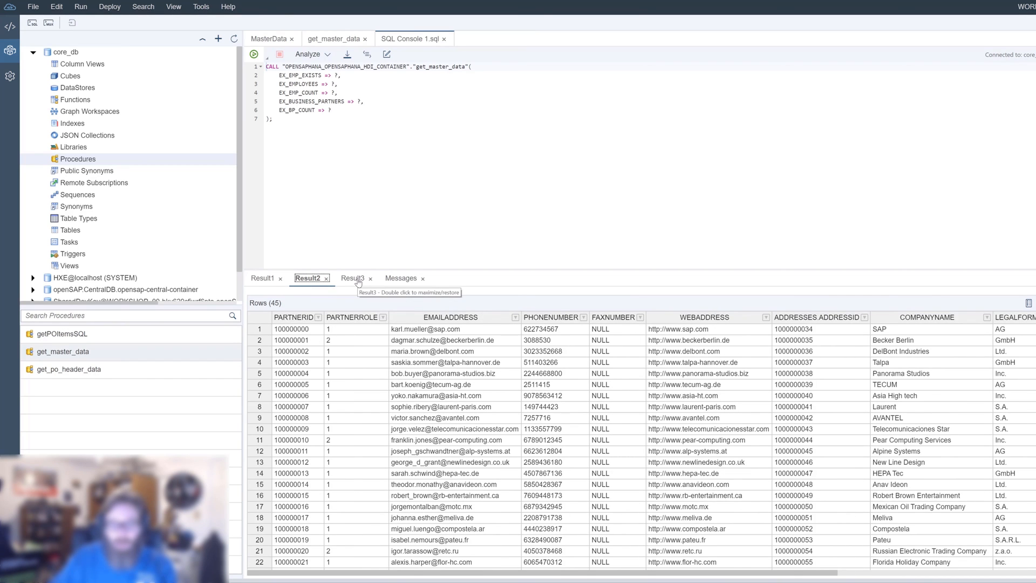
click(352, 277)
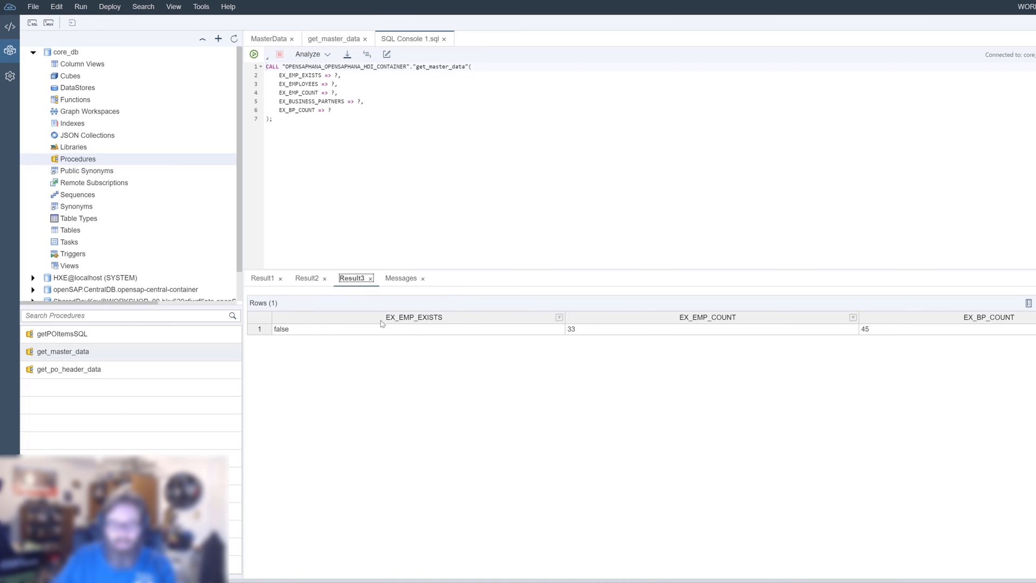
mouse_move(667, 342)
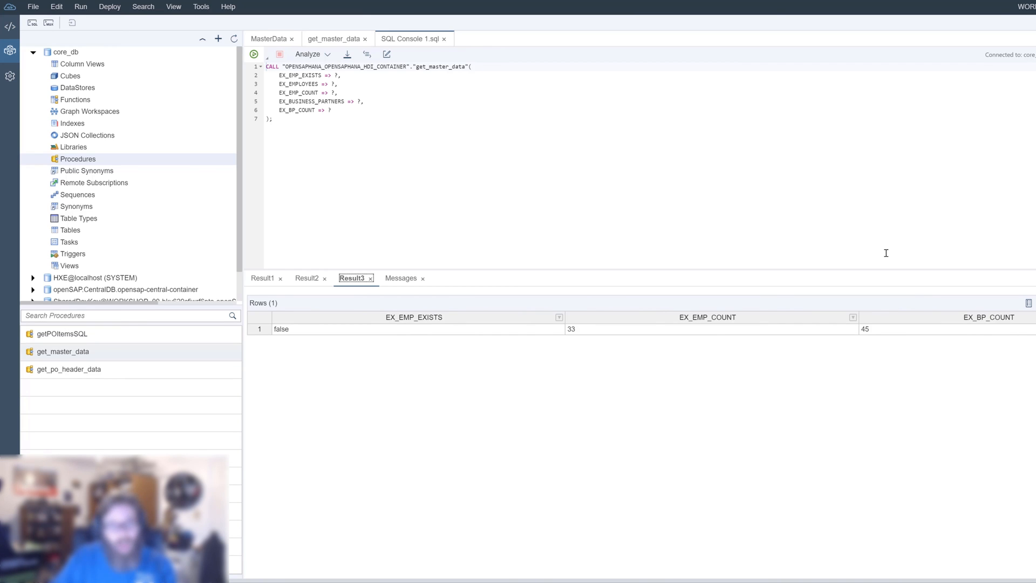
mouse_move(862, 244)
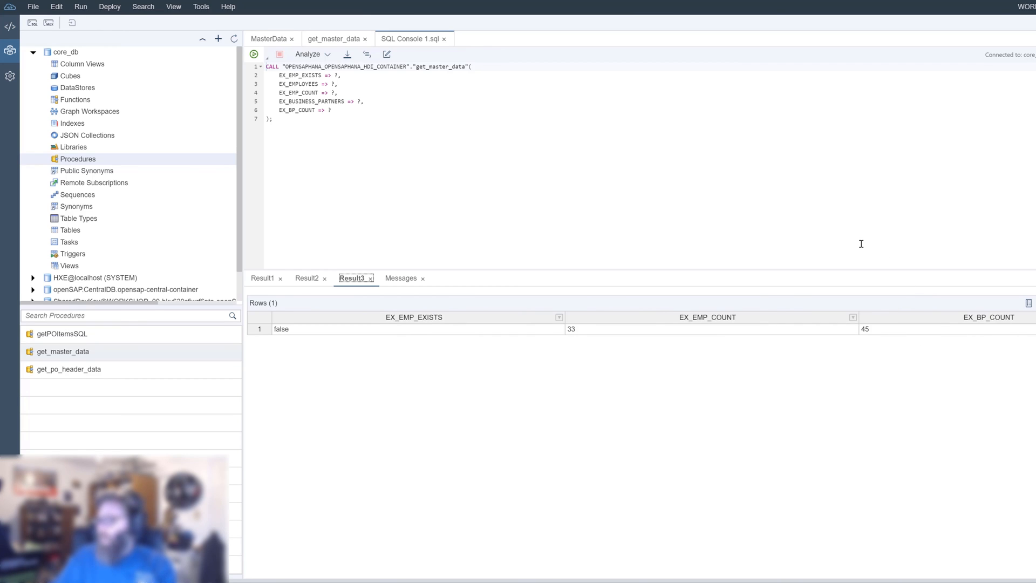